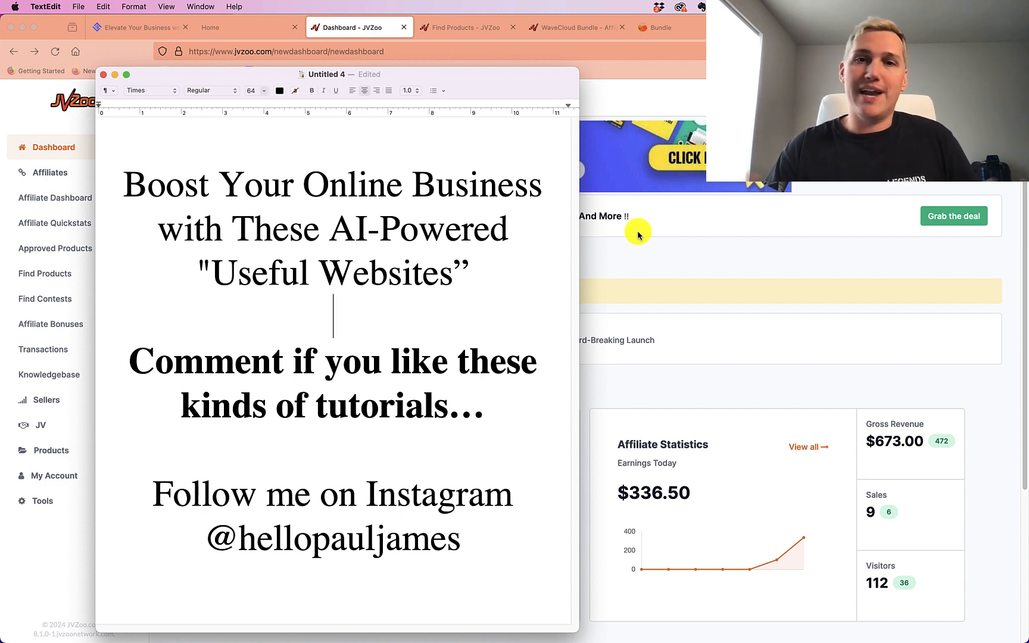
{"action": "mouse_move", "coordinate": [676, 271]}
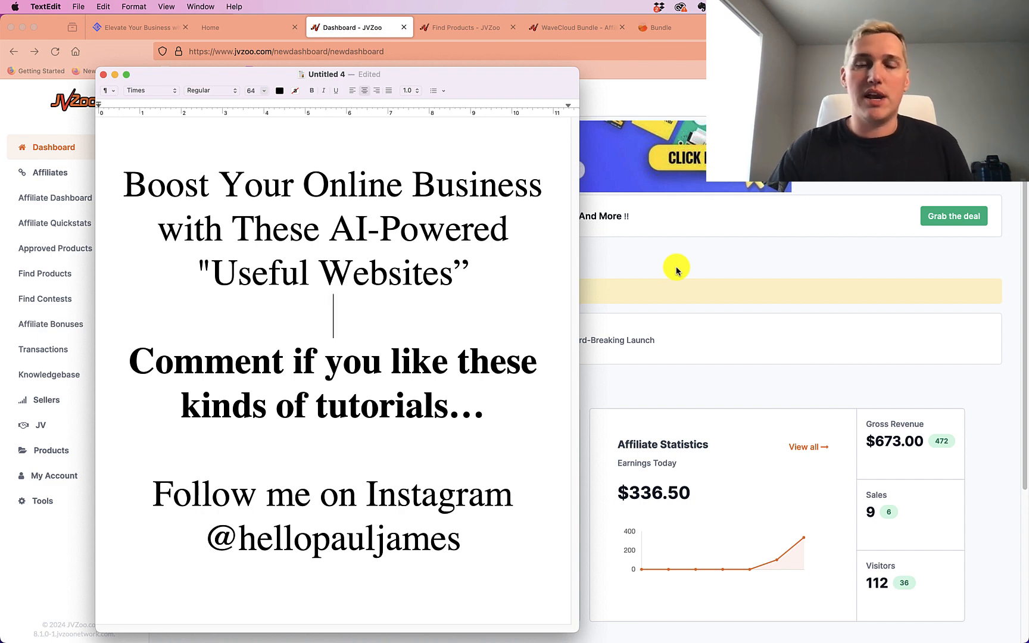
{"action": "mouse_move", "coordinate": [536, 387]}
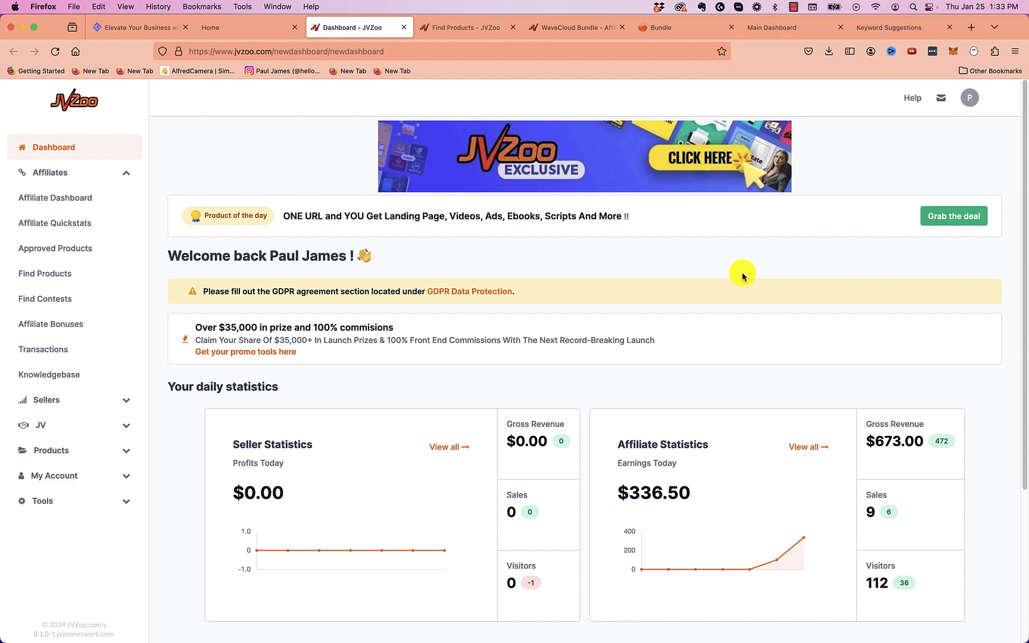
{"action": "mouse_move", "coordinate": [484, 233]}
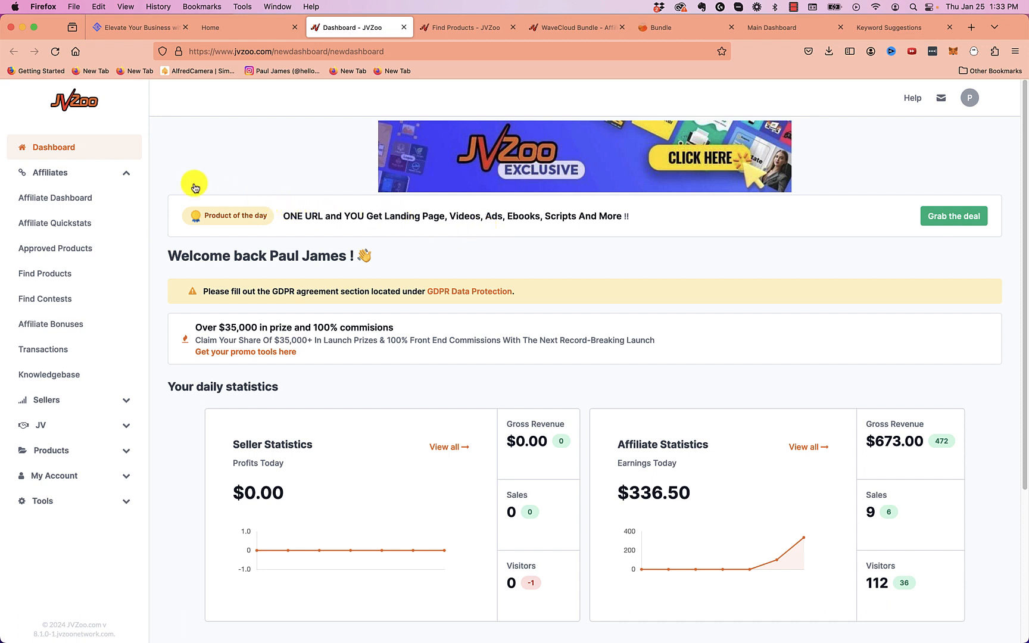
{"action": "mouse_move", "coordinate": [128, 176]}
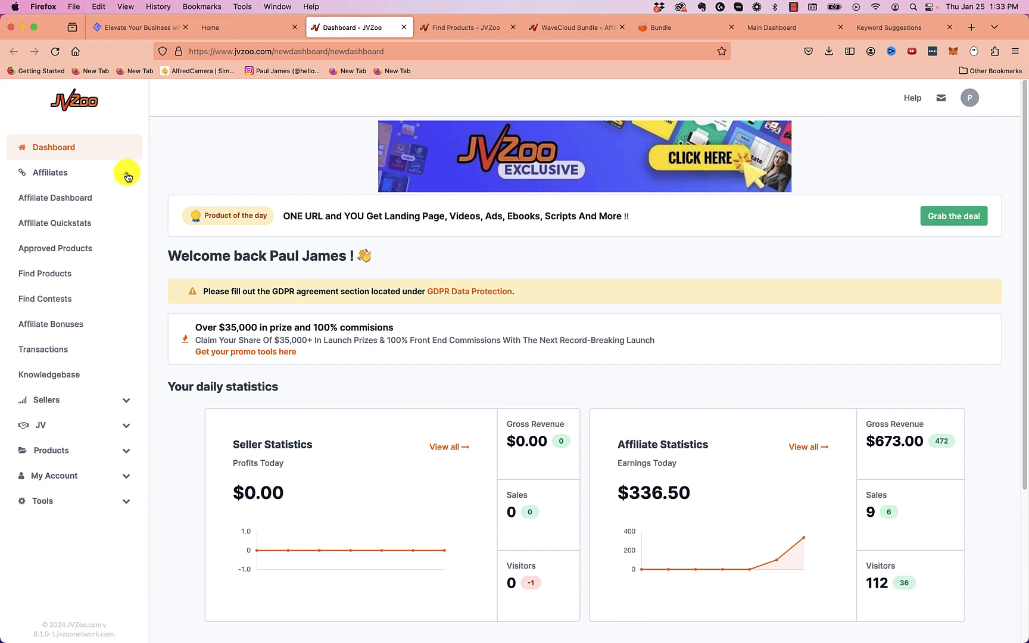
Open JVZoo's Find Products marketplace from the Affiliates sidebar
{"action": "left_click", "coordinate": [50, 172]}
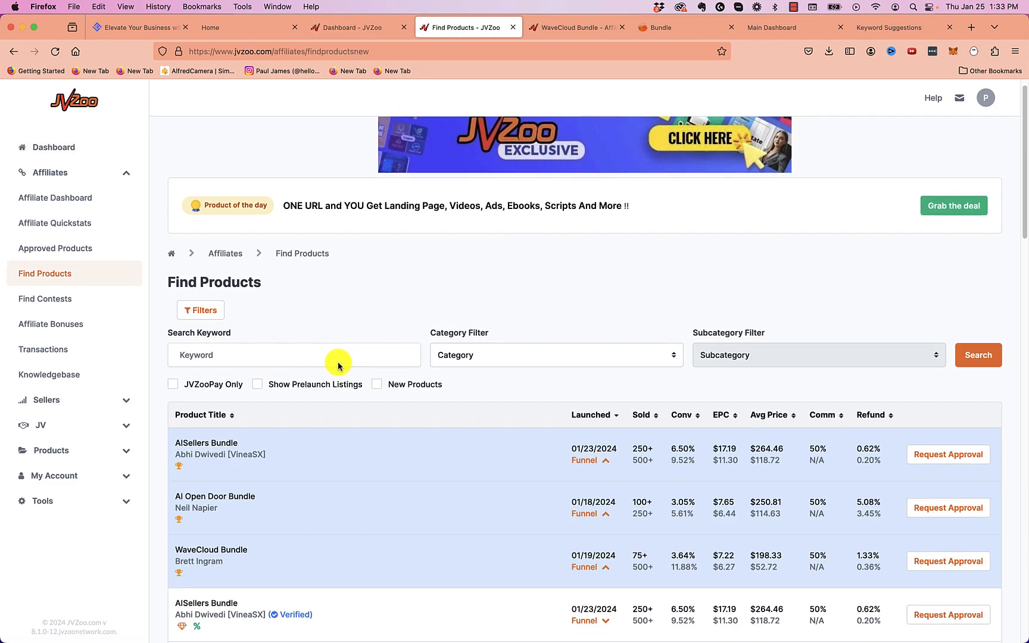
Scroll down the Find Products list to reveal more bundles and AISellers Premium
{"action": "scroll", "scroll_direction": "down", "scroll_amount": 3}
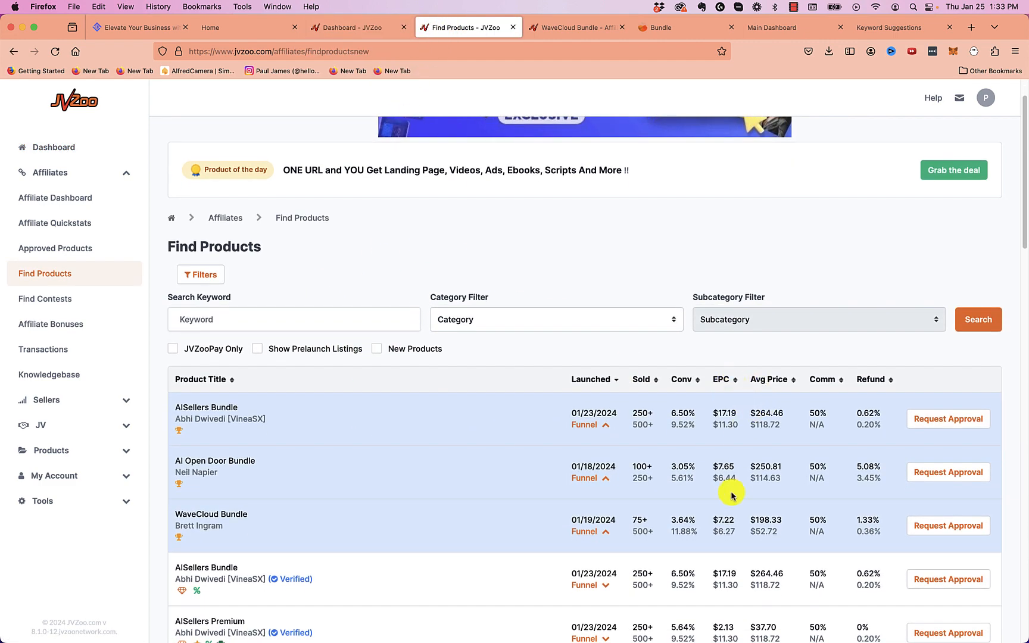
{"action": "mouse_move", "coordinate": [253, 522]}
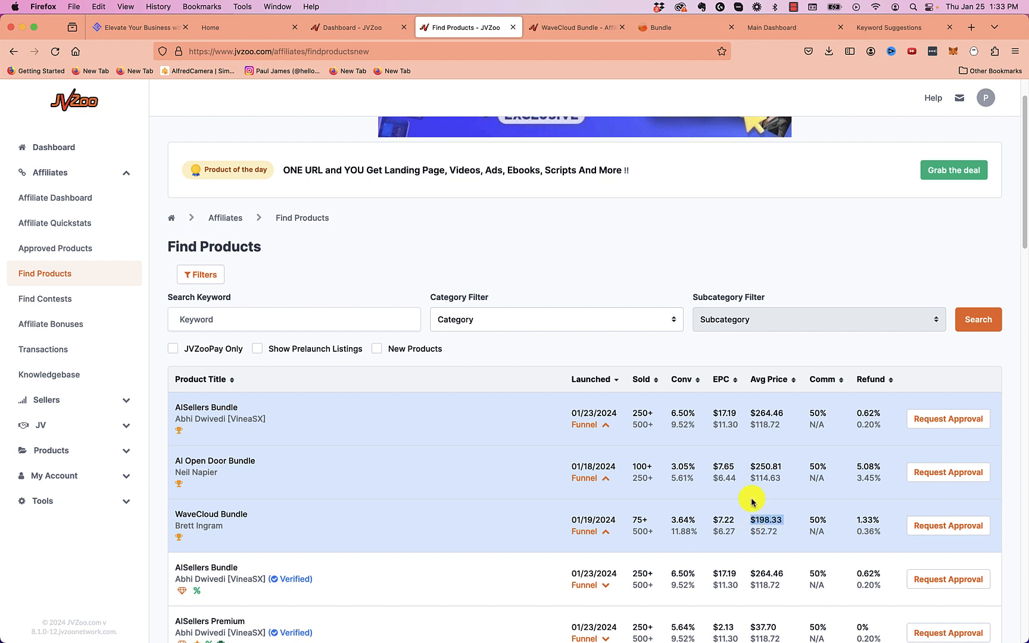
{"action": "mouse_move", "coordinate": [746, 490]}
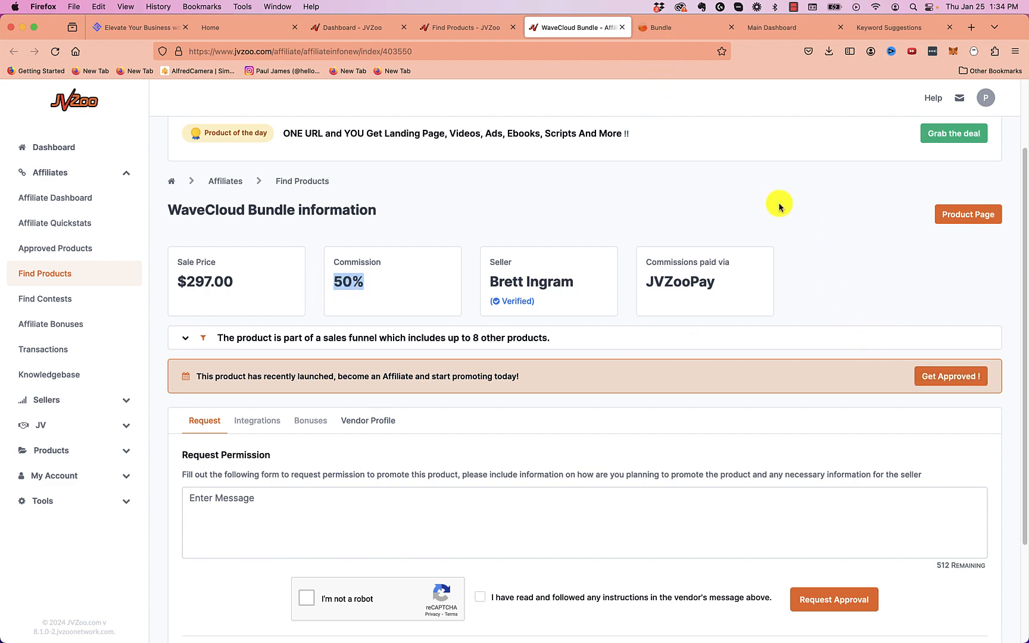
Bring up the wavecloud.live/bundle sales page in Firefox
{"action": "left_click", "coordinate": [663, 27]}
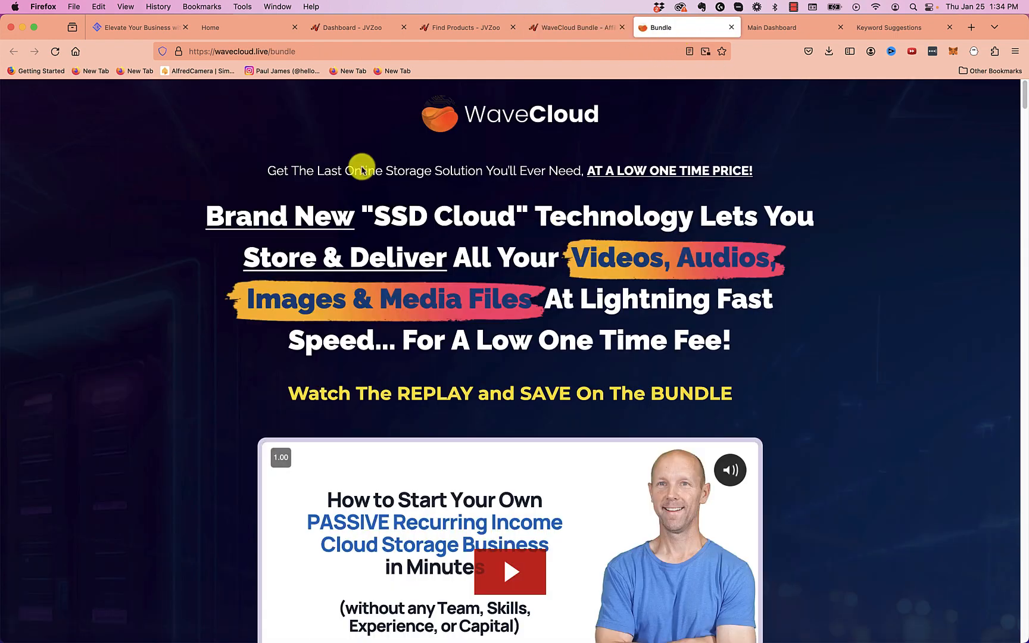
{"action": "mouse_move", "coordinate": [487, 433]}
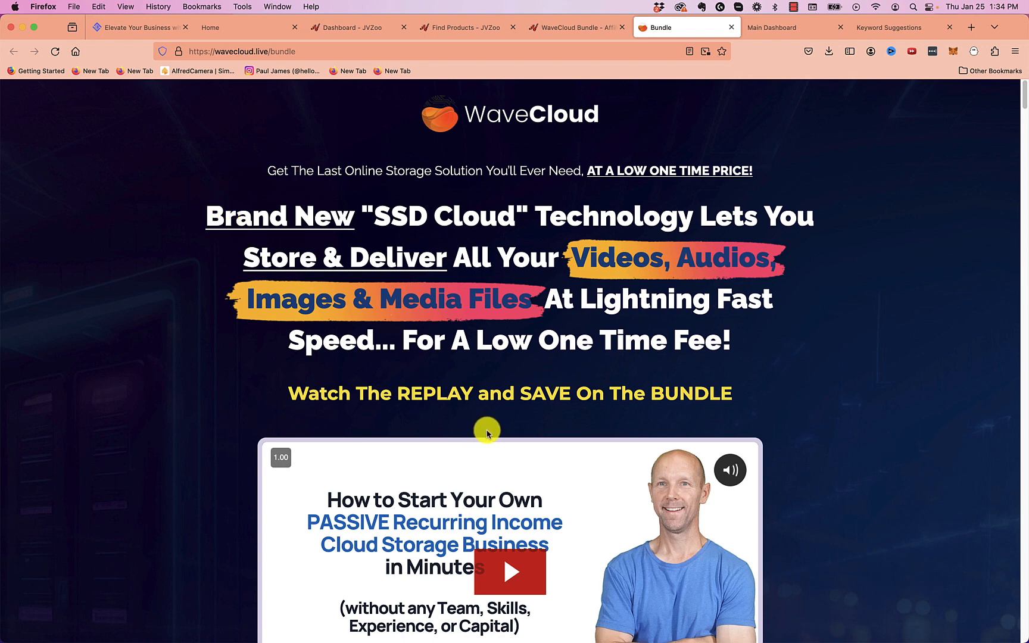
{"action": "mouse_move", "coordinate": [413, 287]}
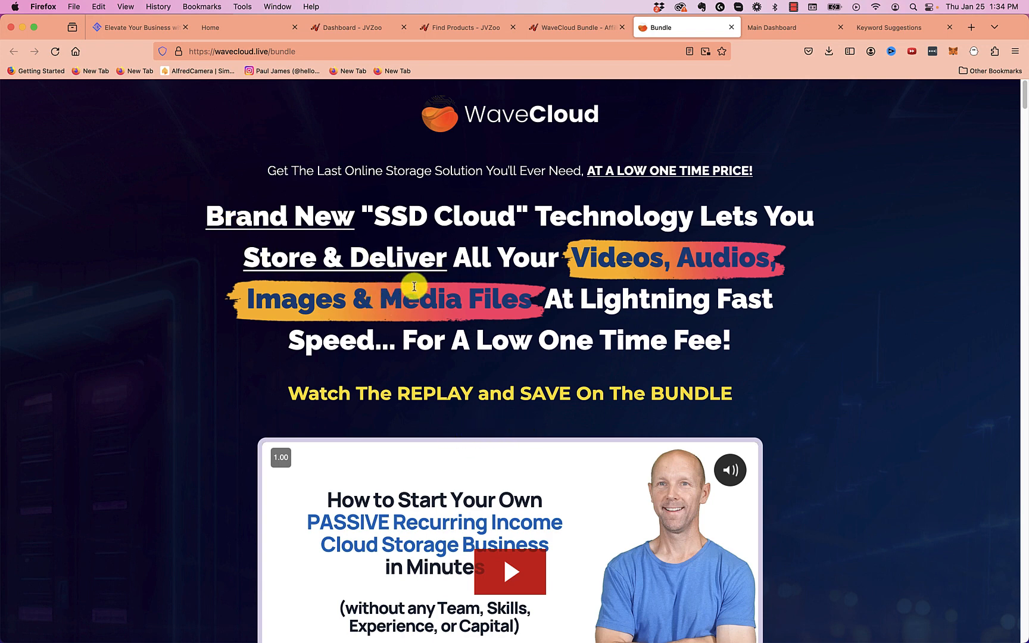
{"action": "mouse_move", "coordinate": [563, 257]}
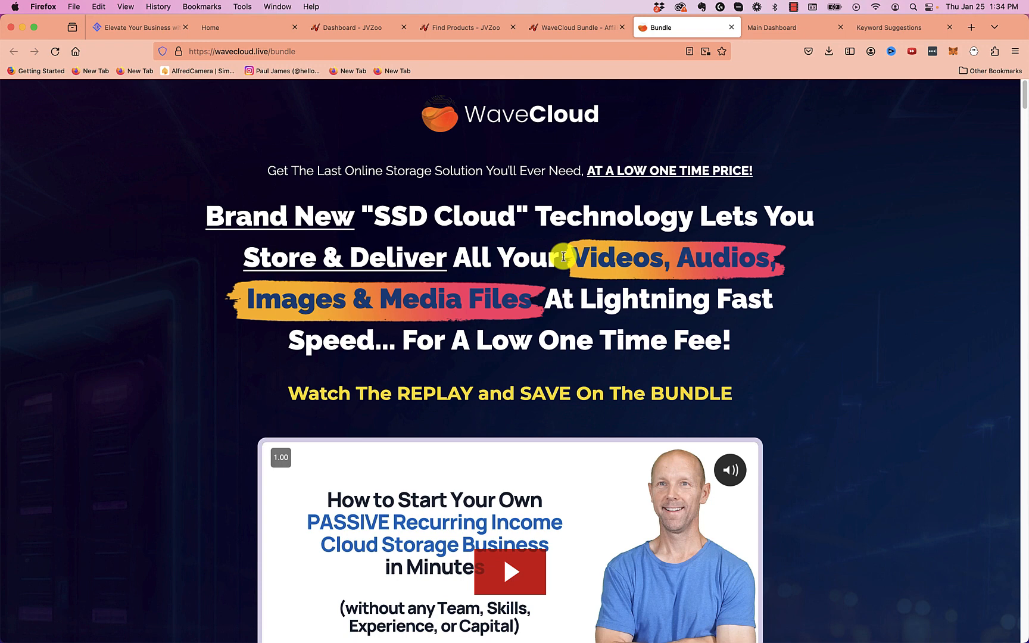
{"action": "mouse_move", "coordinate": [603, 116]}
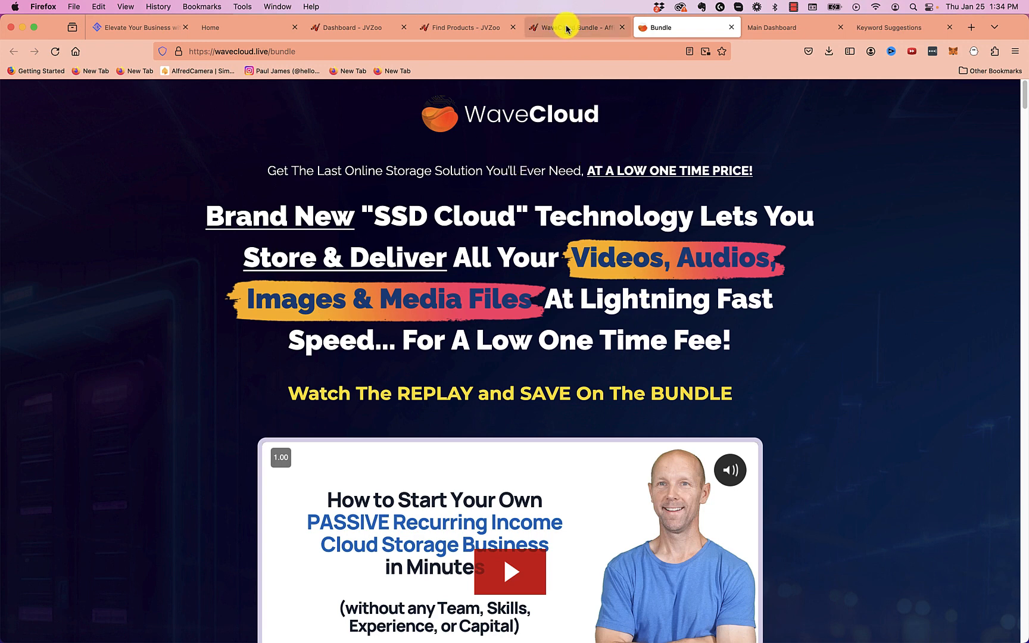
{"action": "left_click", "coordinate": [577, 28]}
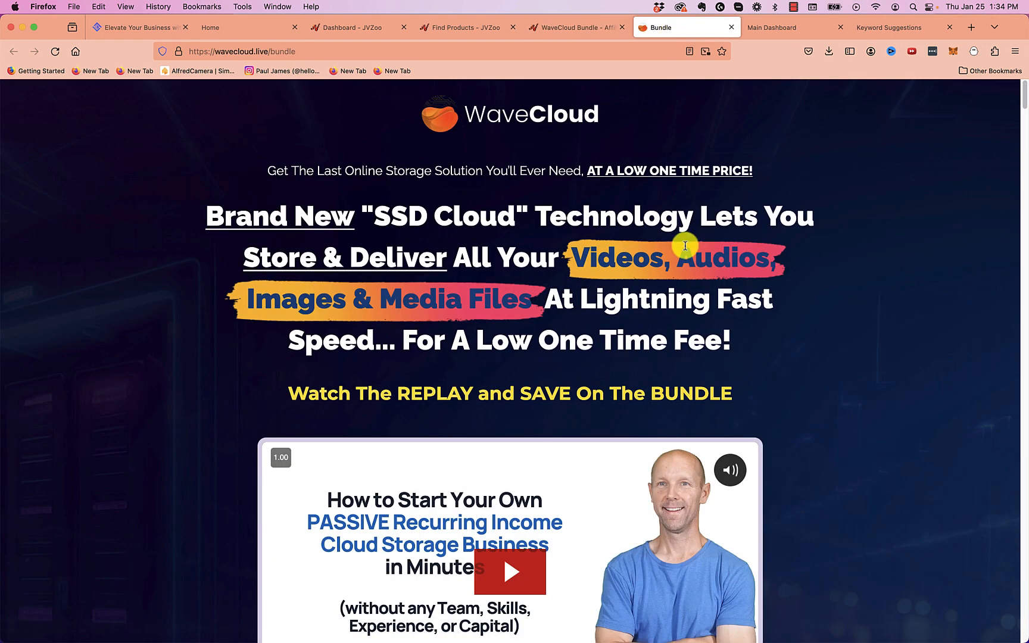
{"action": "mouse_move", "coordinate": [593, 244]}
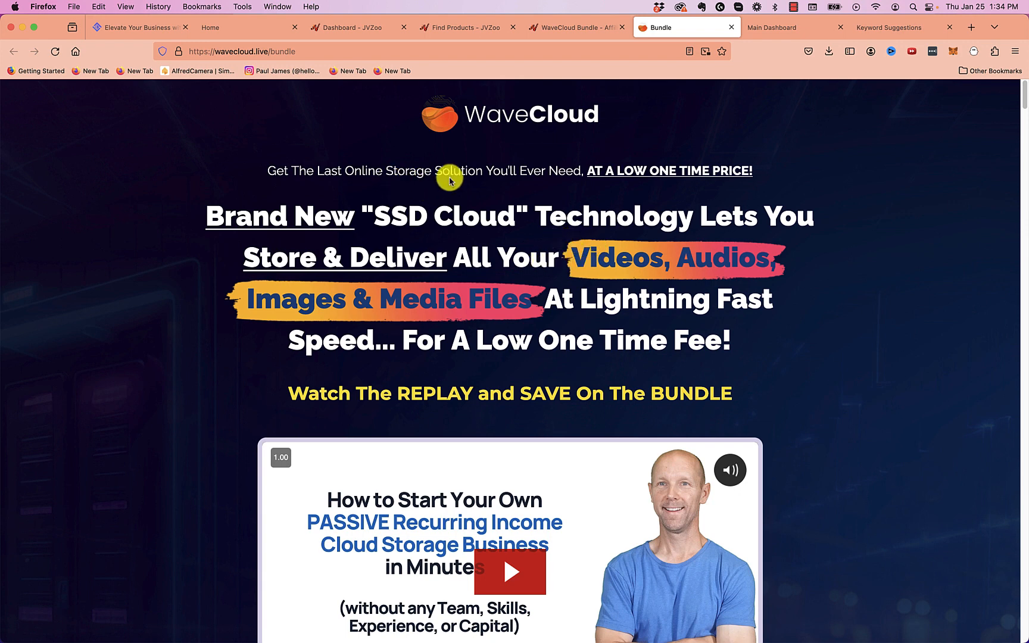
{"action": "mouse_move", "coordinate": [643, 189]}
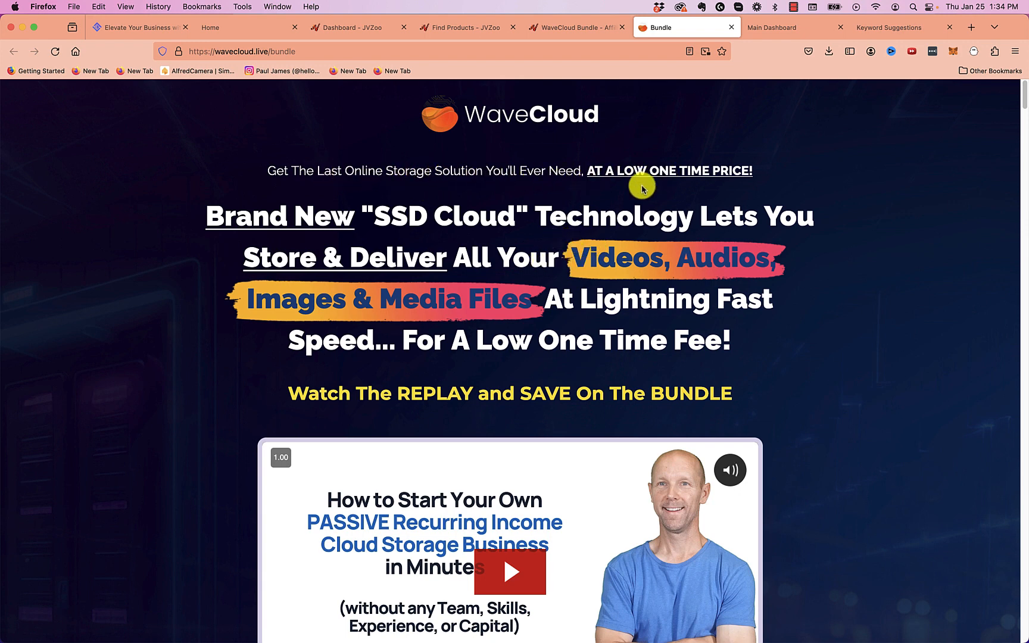
{"action": "mouse_move", "coordinate": [689, 189]}
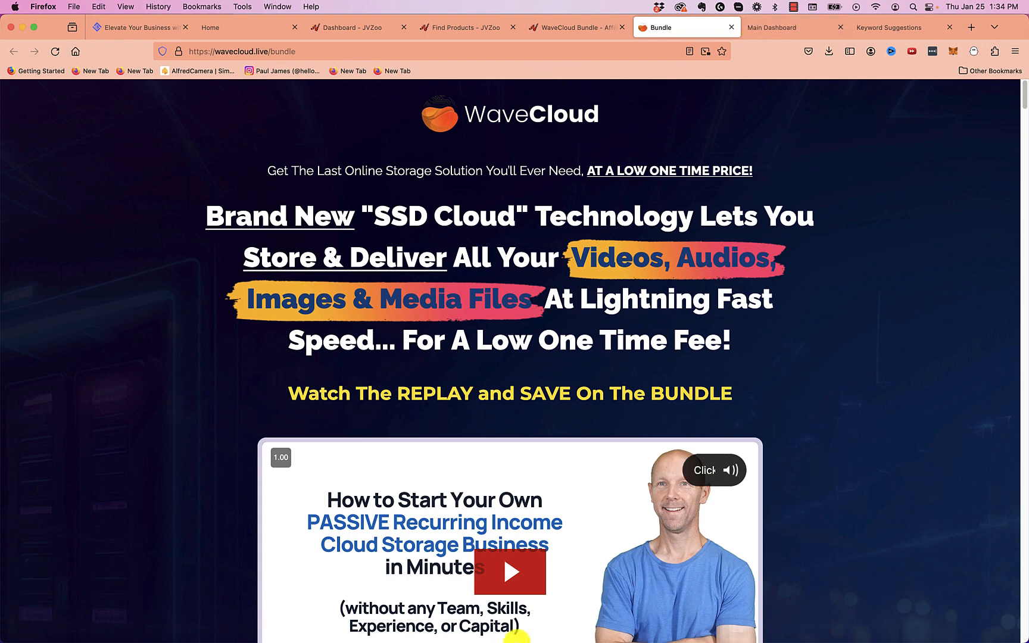
{"action": "left_click", "coordinate": [713, 470]}
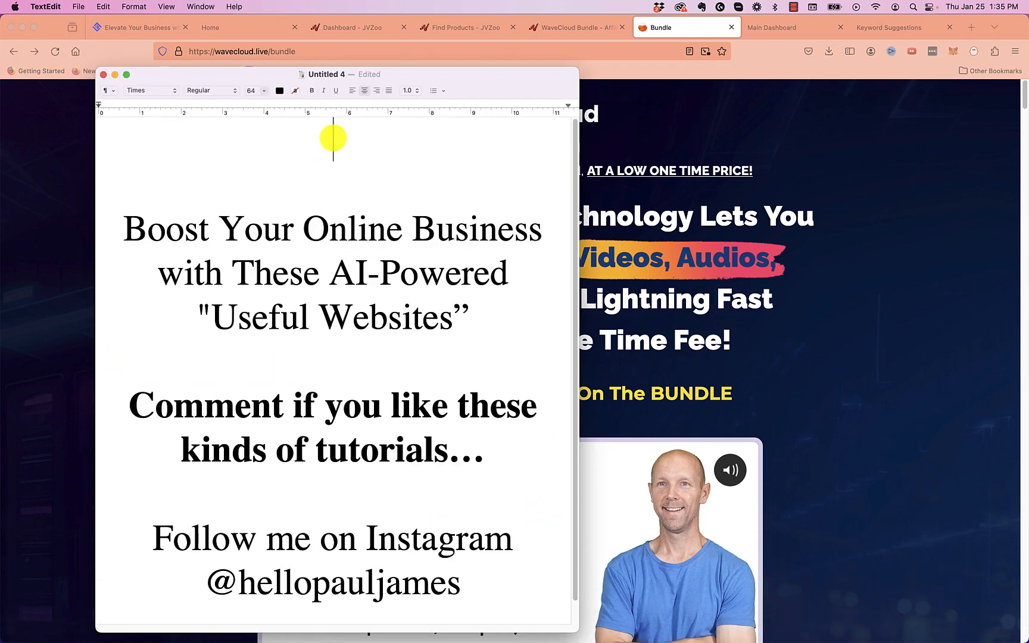
Add a pauljames.com/phoenix link at the top of the TextEdit note
{"action": "type", "text": "pauljames.com/"}
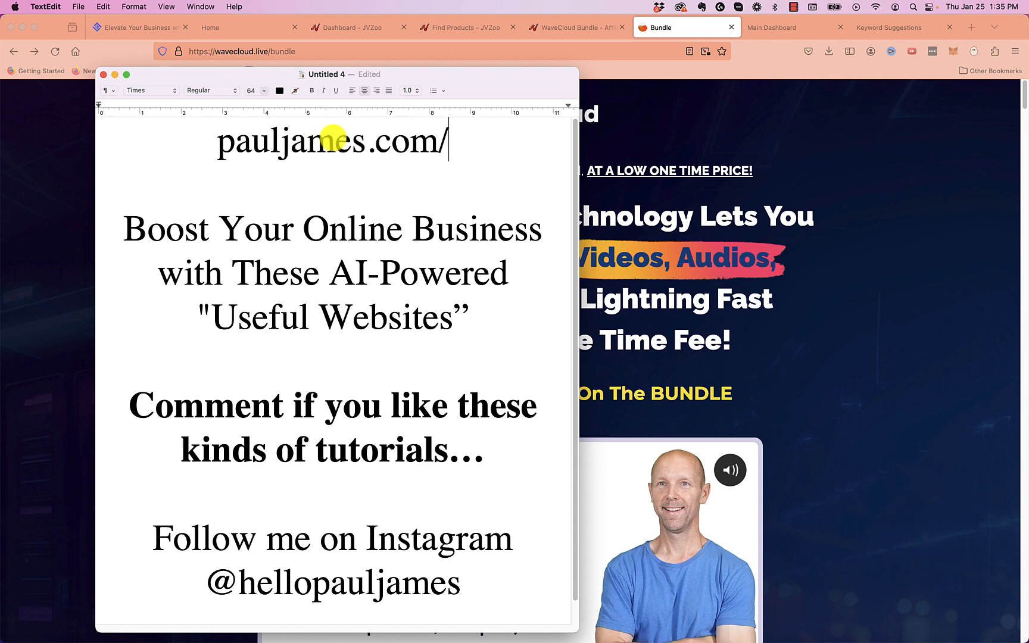
{"action": "type", "text": "phoenix"}
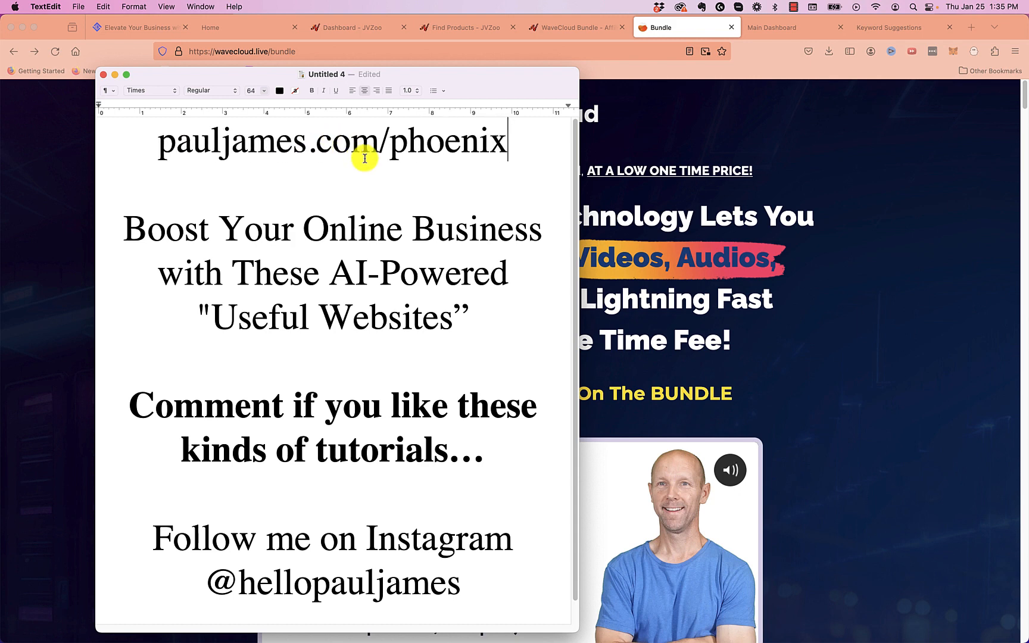
{"action": "mouse_move", "coordinate": [419, 168]}
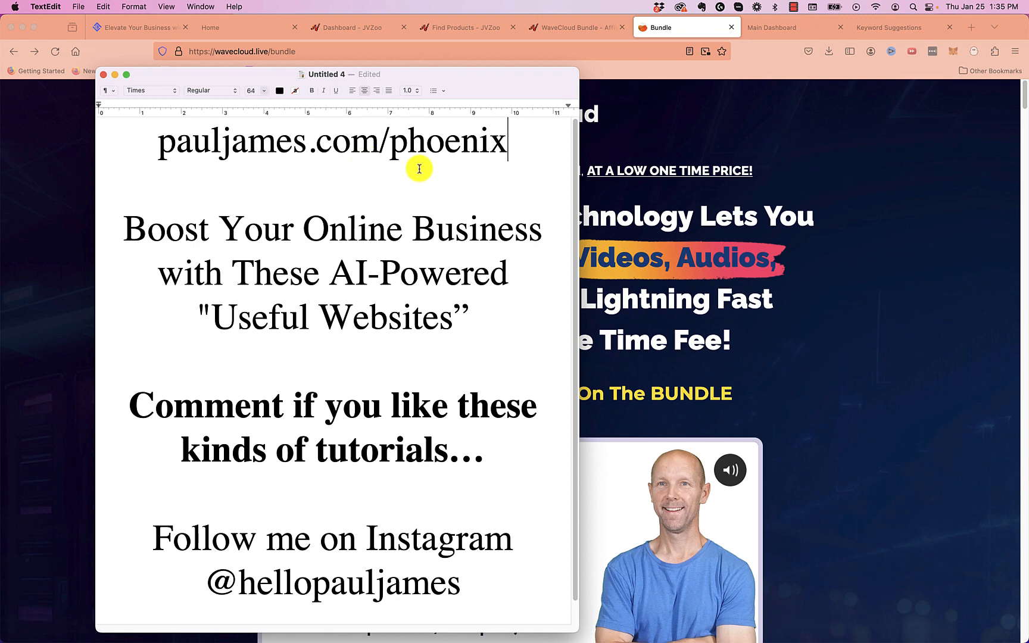
{"action": "mouse_move", "coordinate": [489, 182]}
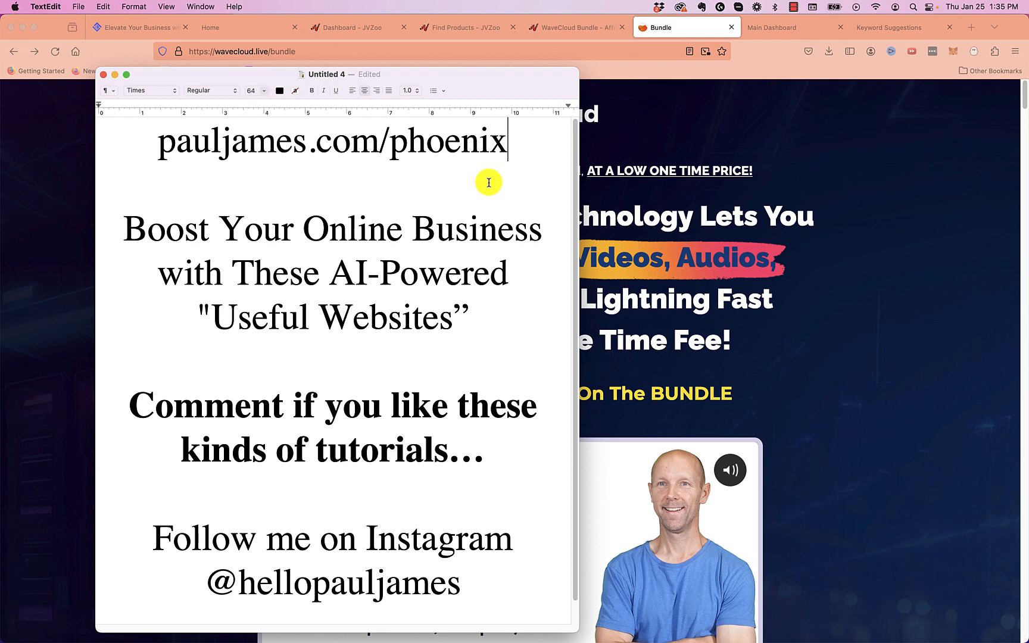
{"action": "mouse_move", "coordinate": [527, 148]}
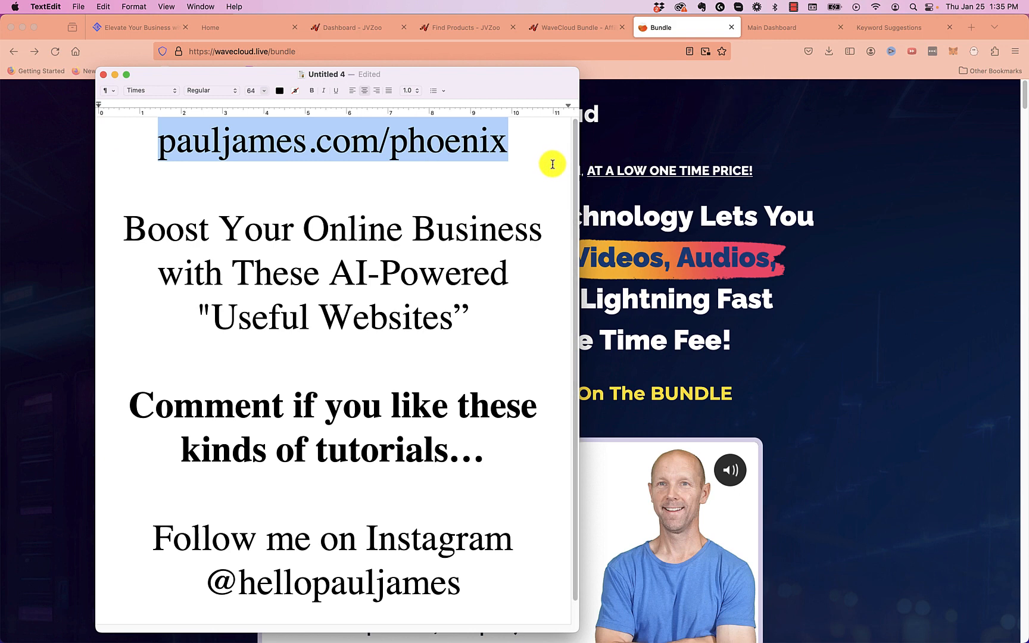
{"action": "left_click", "coordinate": [509, 140]}
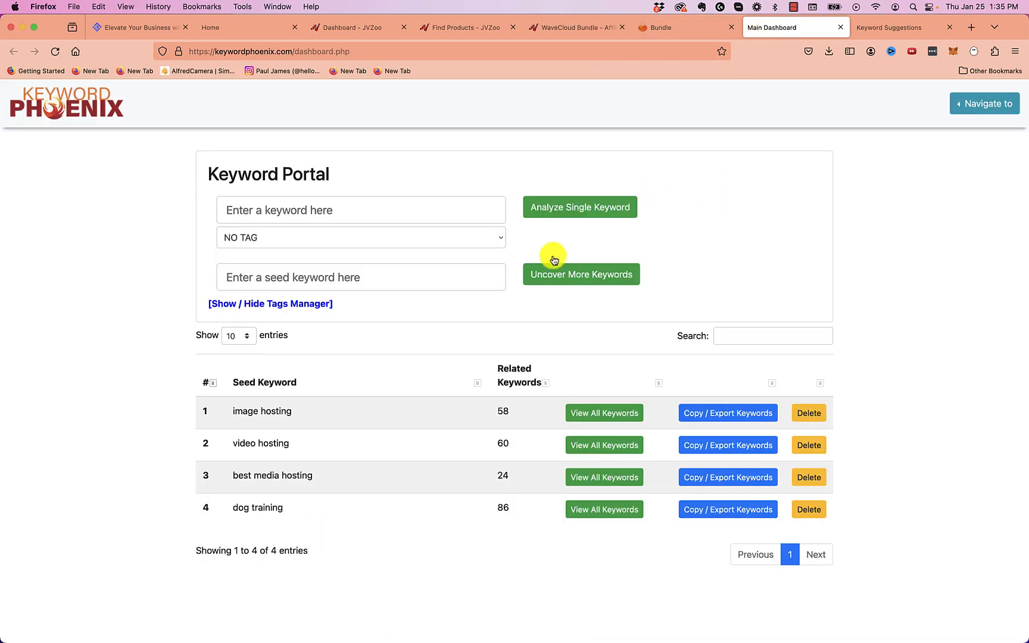
{"action": "mouse_move", "coordinate": [303, 276]}
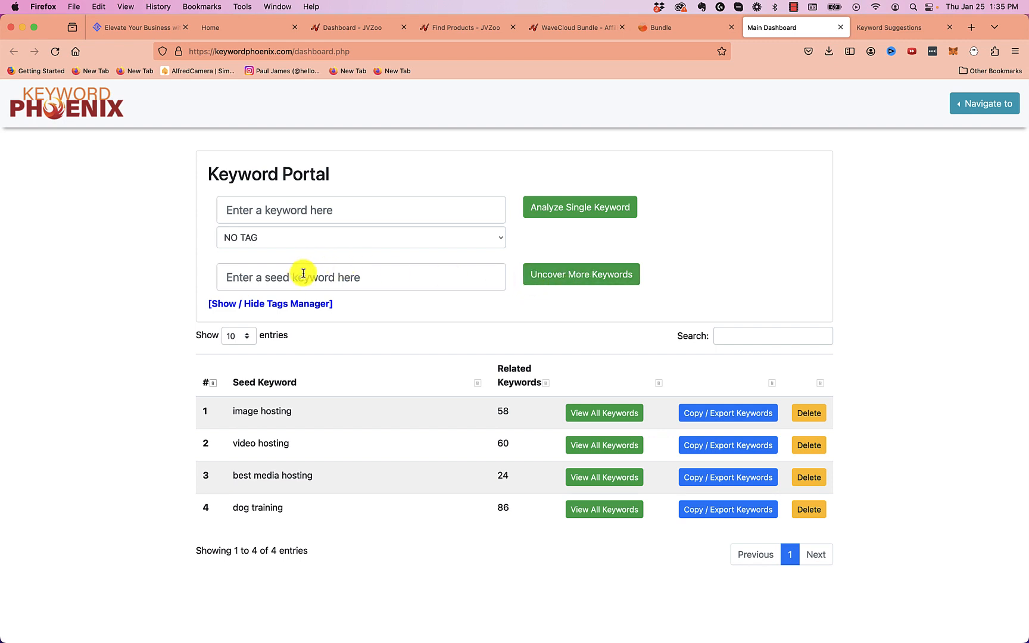
{"action": "mouse_move", "coordinate": [293, 283]}
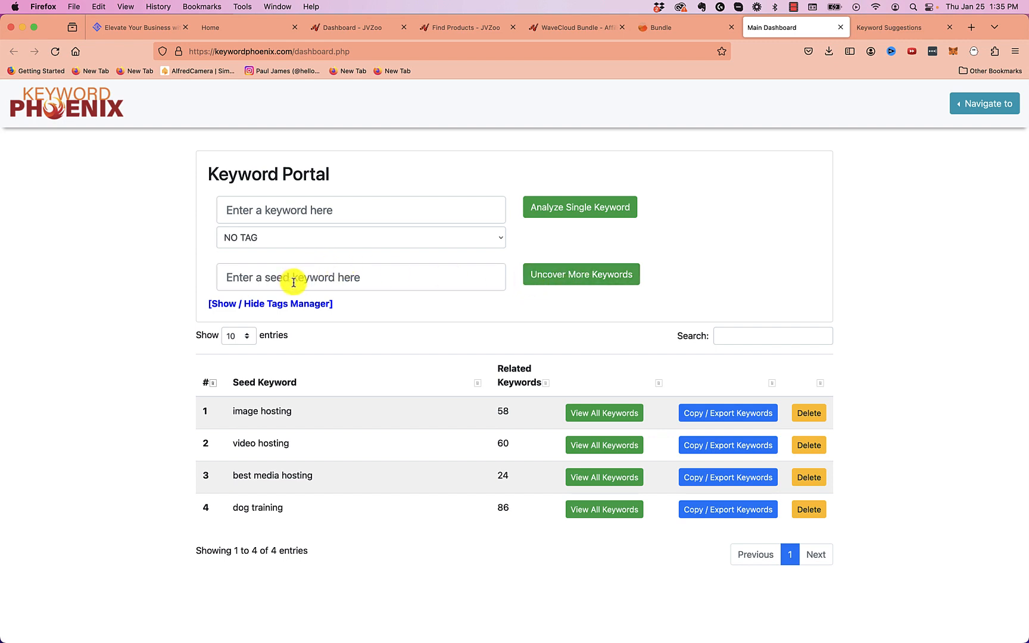
{"action": "mouse_move", "coordinate": [335, 478]}
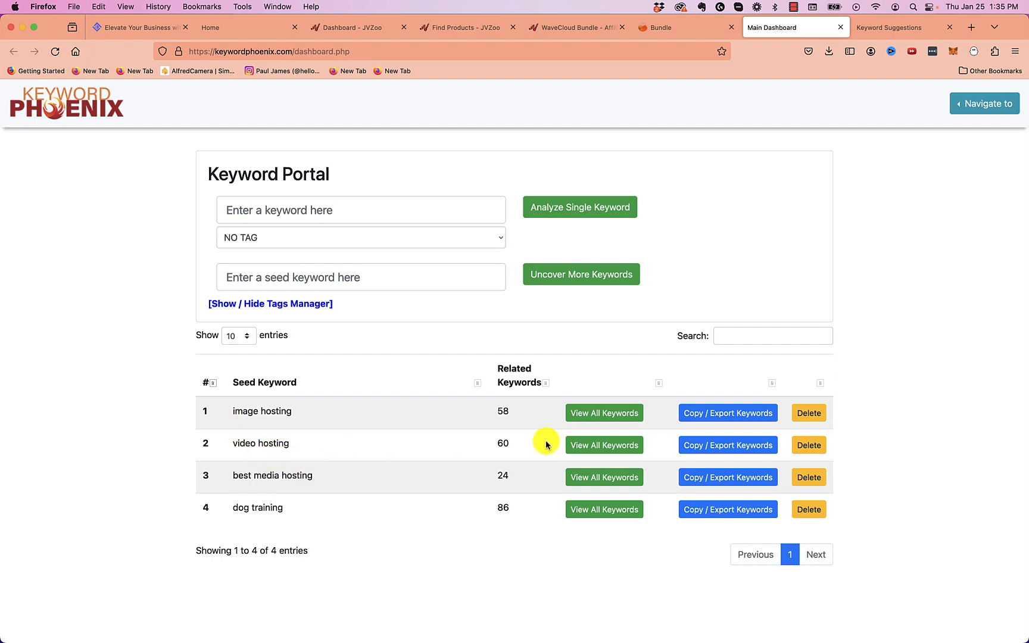
{"action": "mouse_move", "coordinate": [548, 163]}
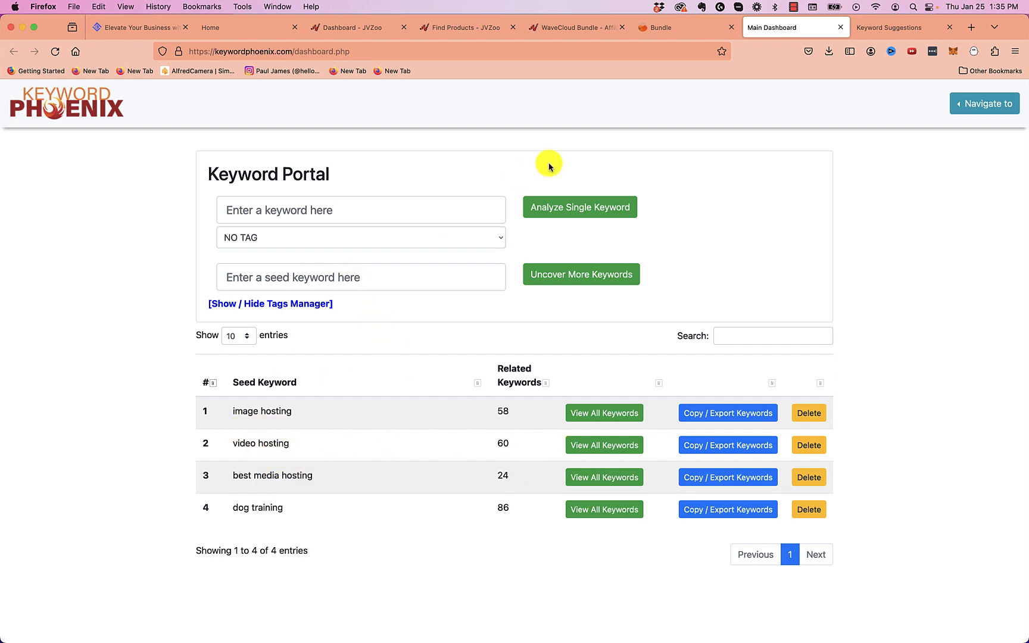
Enter 'ssd hosting' into the seed keyword field on Keyword Phoenix's Main Dashboard
{"action": "left_click", "coordinate": [661, 27]}
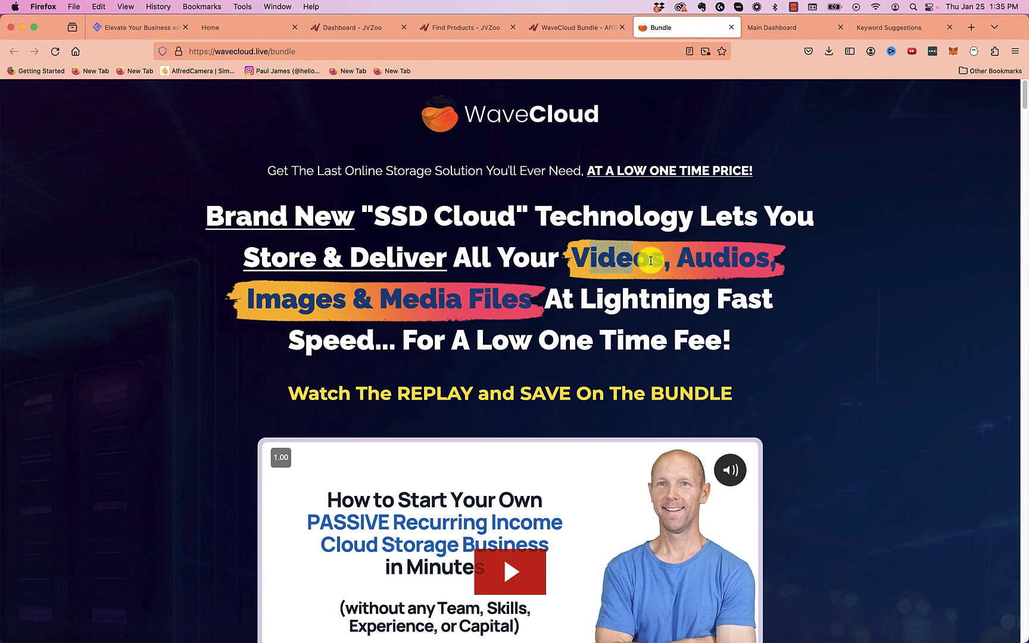
{"action": "left_click", "coordinate": [774, 27]}
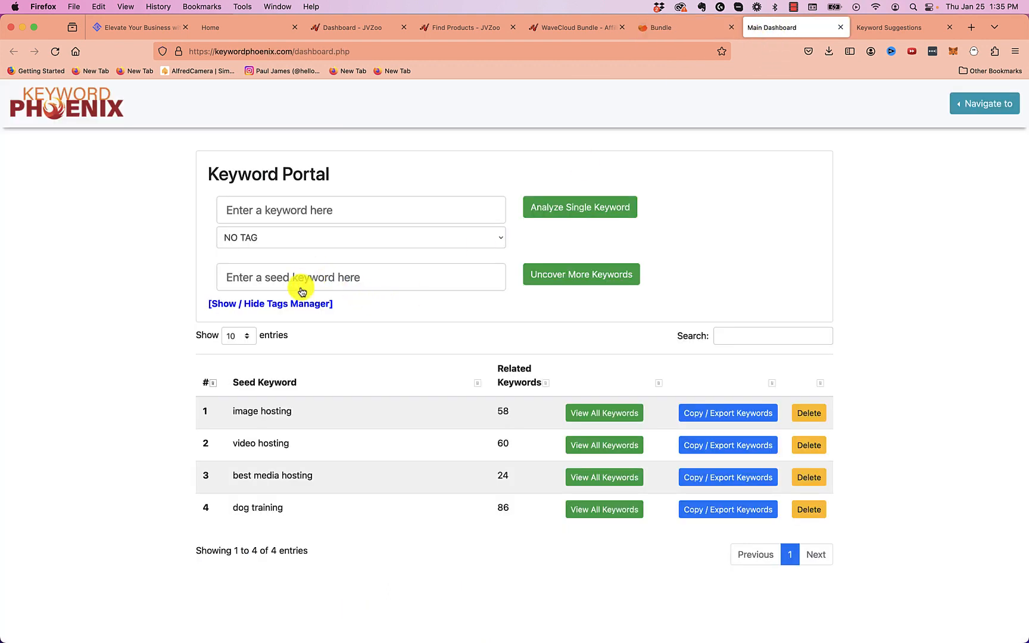
{"action": "double_click", "coordinate": [260, 443]}
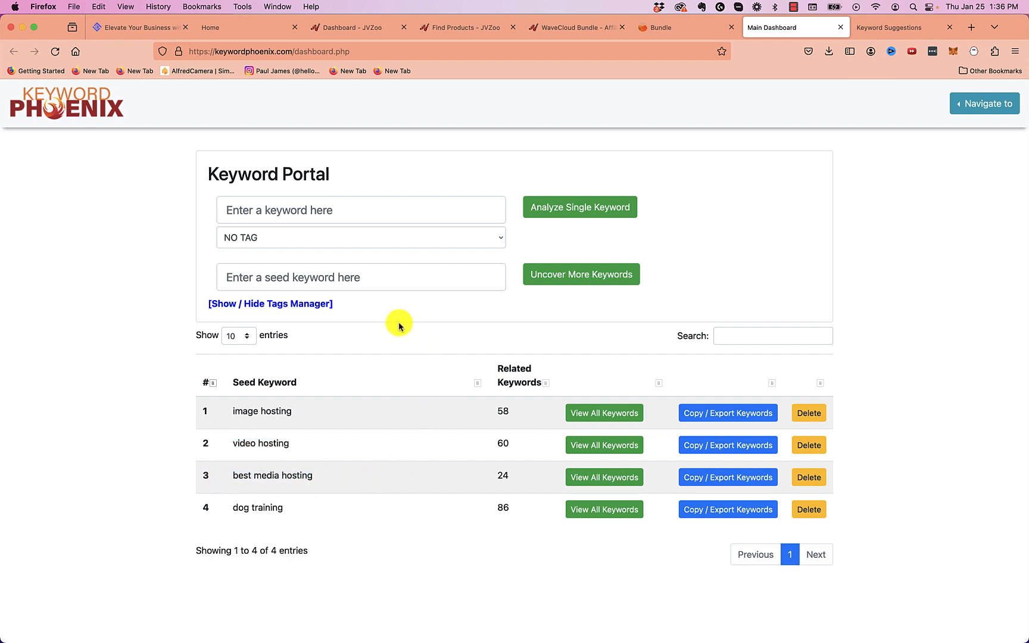
{"action": "left_click", "coordinate": [361, 276]}
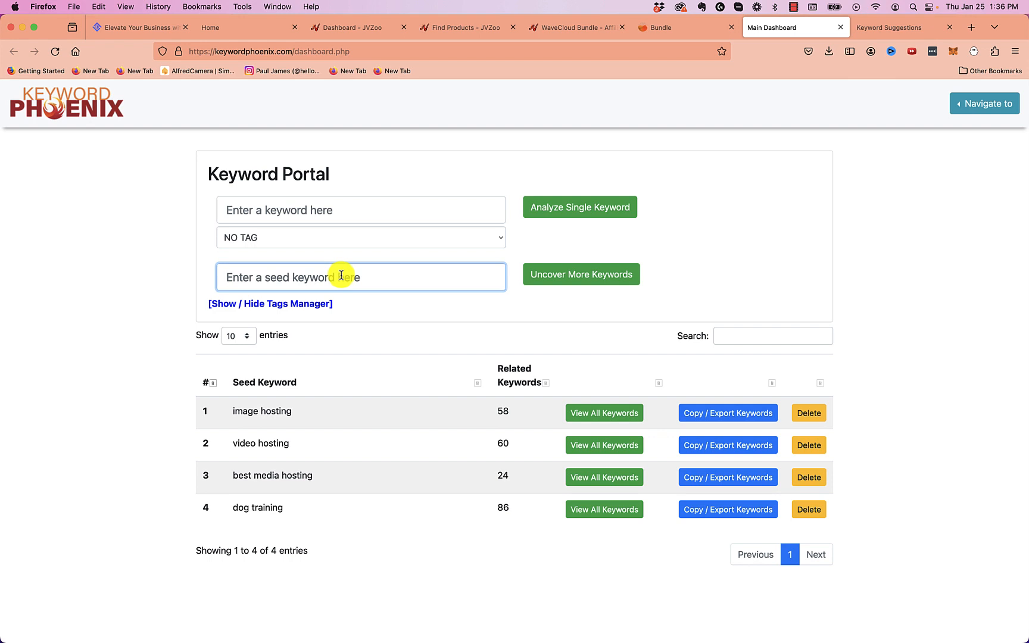
{"action": "type", "text": "ssd hosting"}
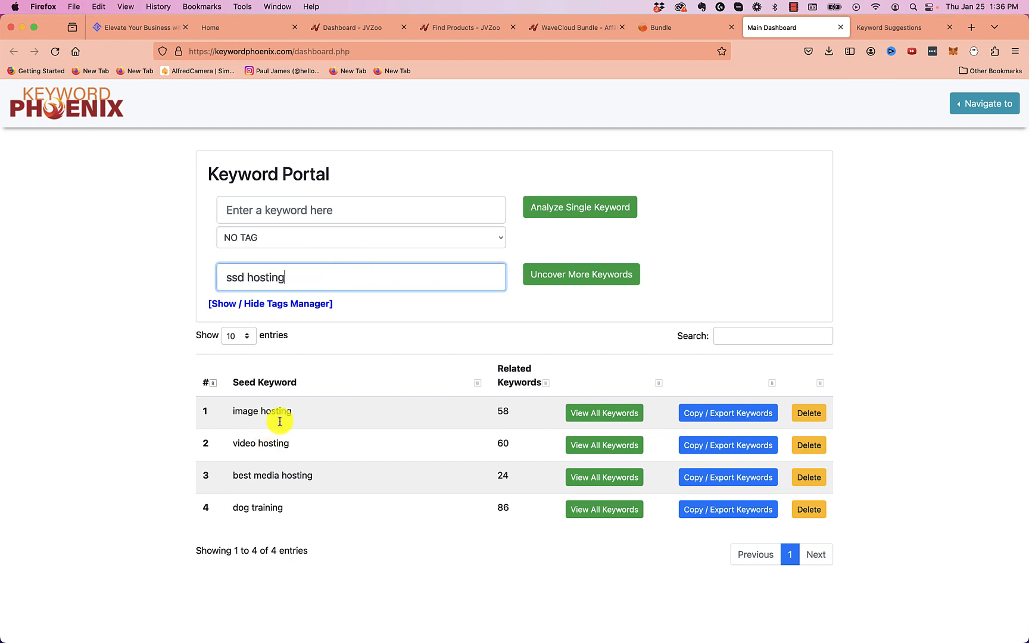
Submit 'ssd hosting' with Uncover More Keywords so it tops the seed table
{"action": "left_click", "coordinate": [580, 275]}
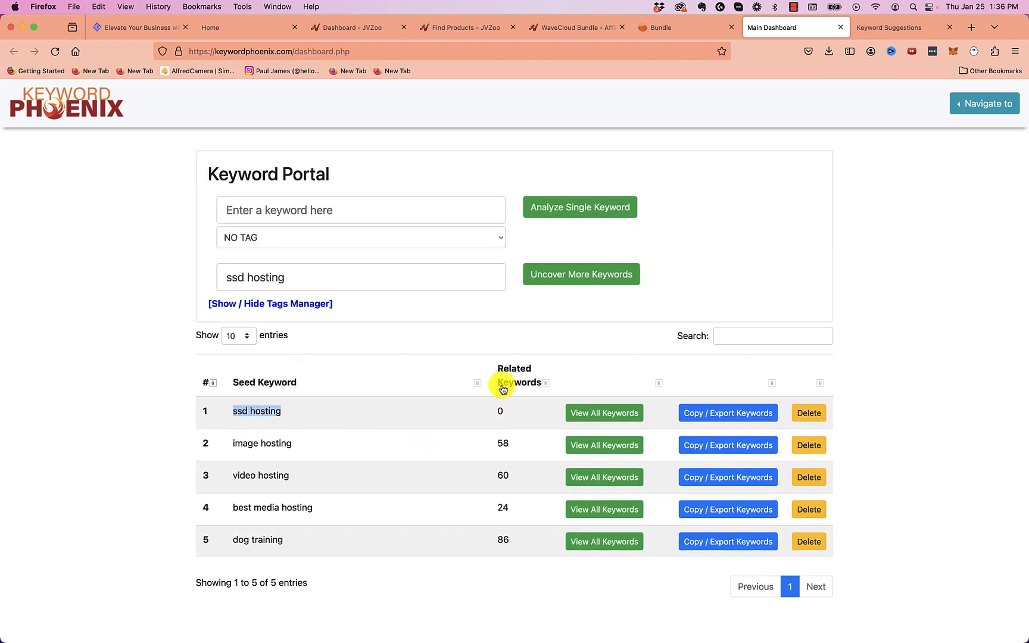
{"action": "mouse_move", "coordinate": [268, 437]}
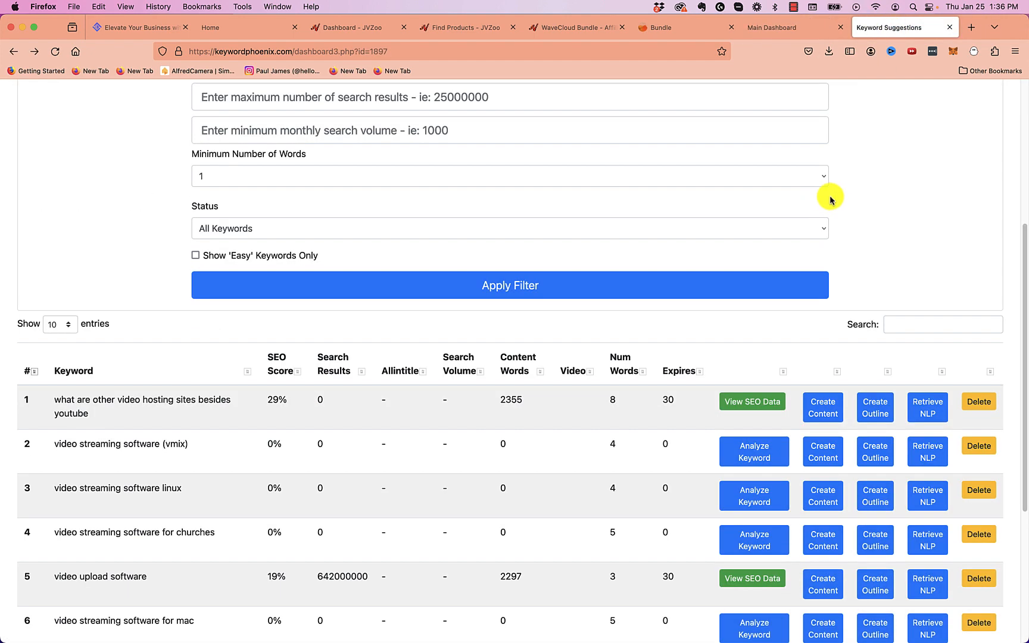
{"action": "mouse_move", "coordinate": [306, 347]}
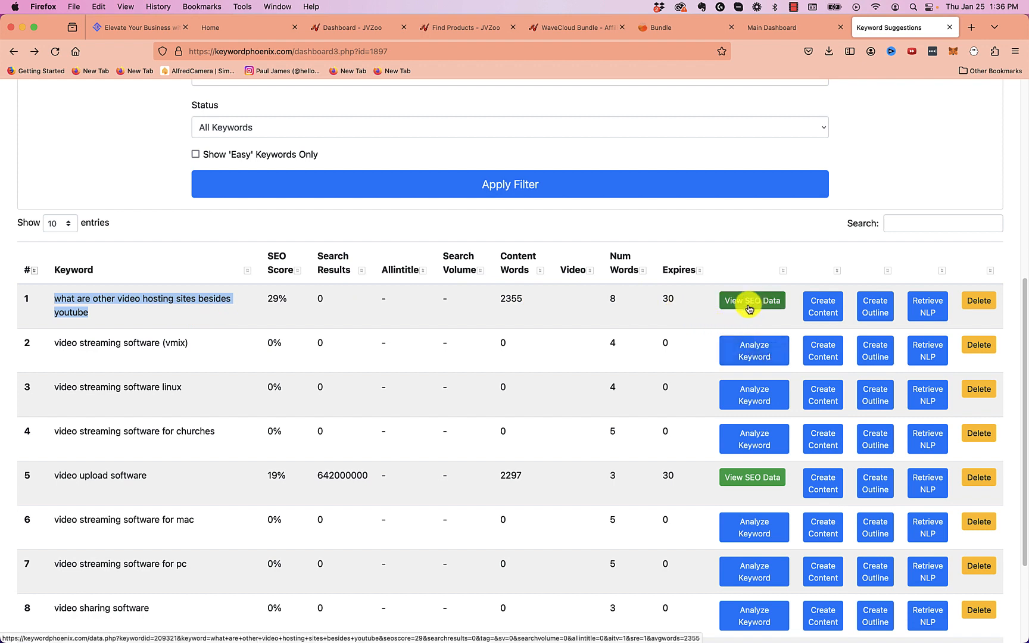
Review the 29% SEO data and ranking pages for the YouTube-alternatives keyword, copying its phrase
{"action": "left_click", "coordinate": [752, 300]}
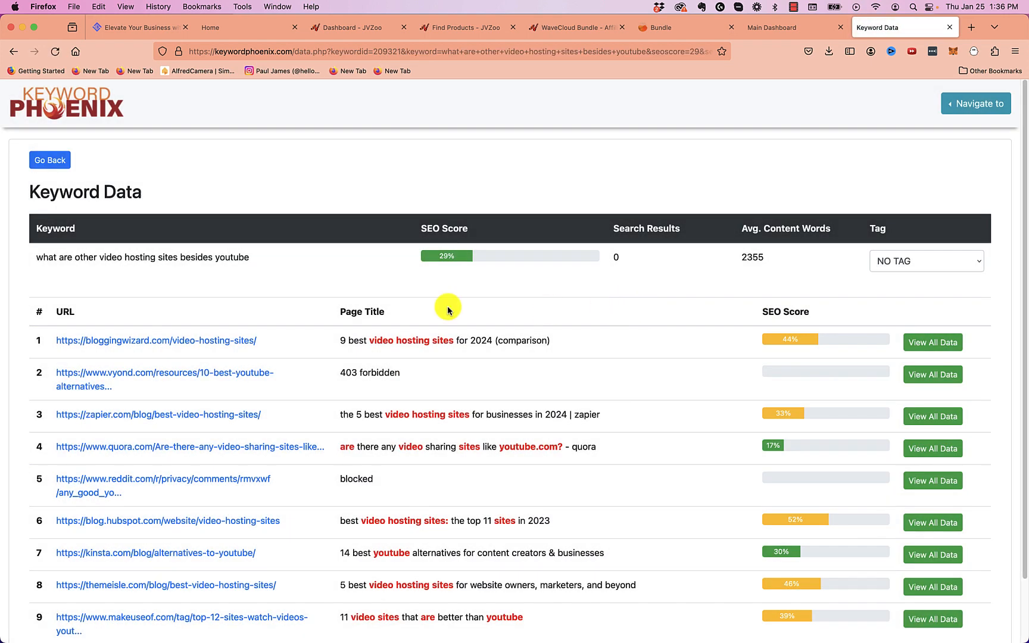
{"action": "mouse_move", "coordinate": [461, 258]}
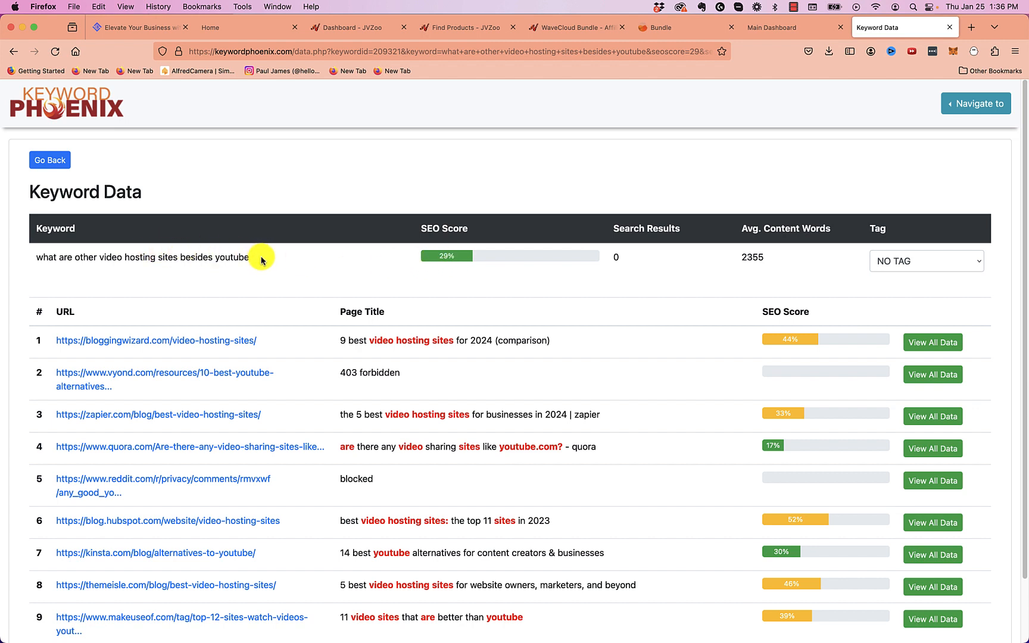
{"action": "mouse_move", "coordinate": [330, 281]}
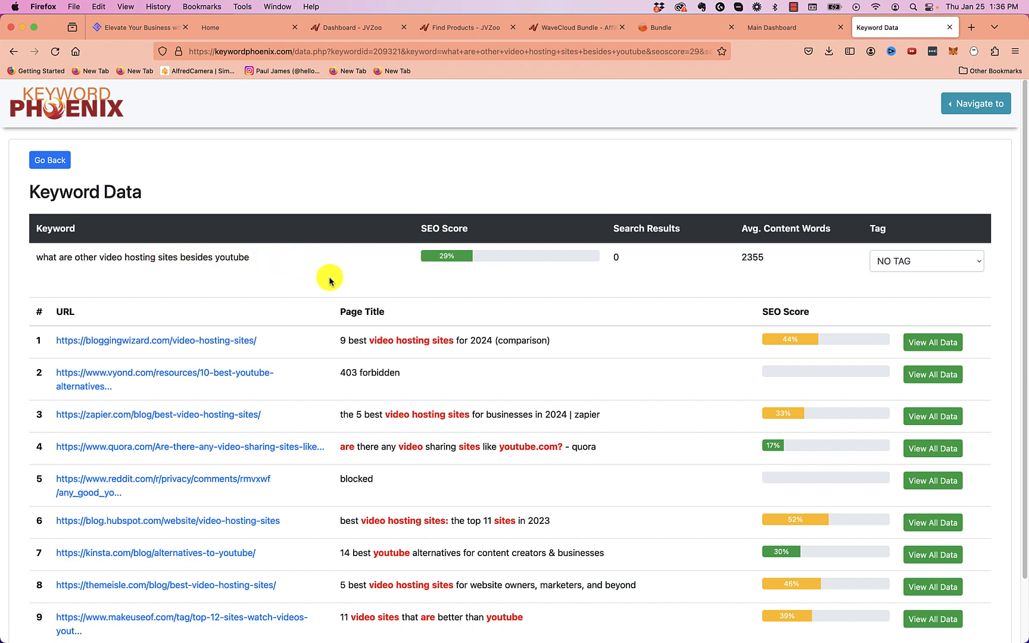
{"action": "mouse_move", "coordinate": [318, 285]}
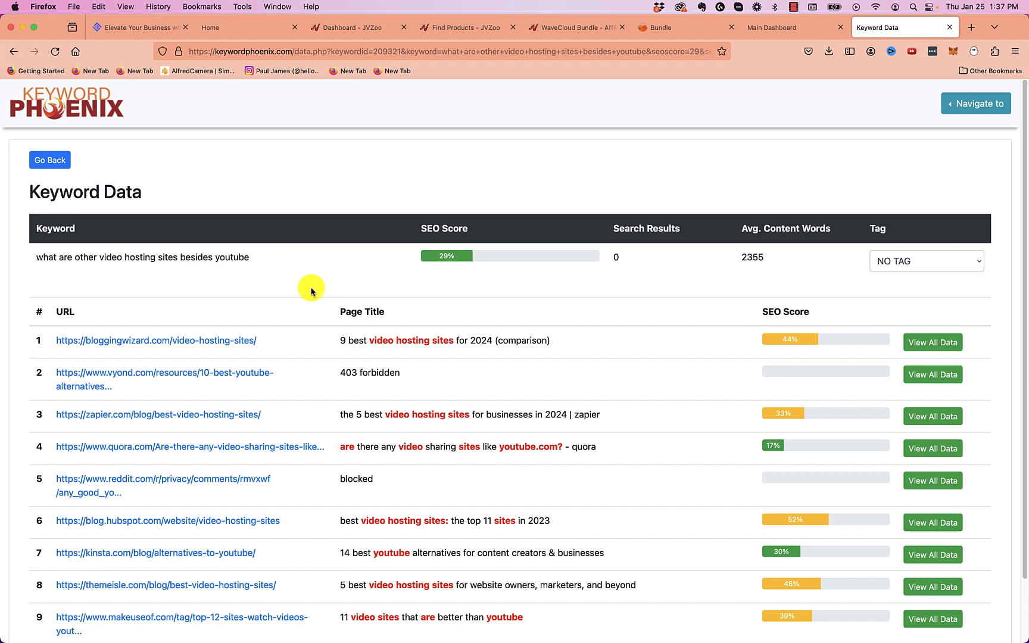
{"action": "mouse_move", "coordinate": [281, 262]}
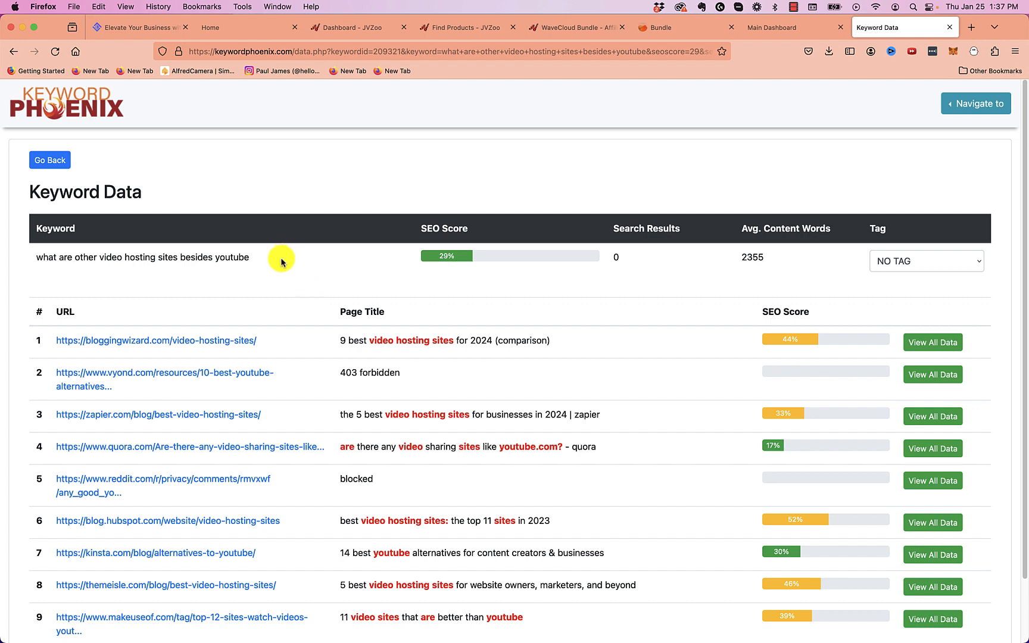
{"action": "scroll", "scroll_direction": "down", "scroll_amount": 3}
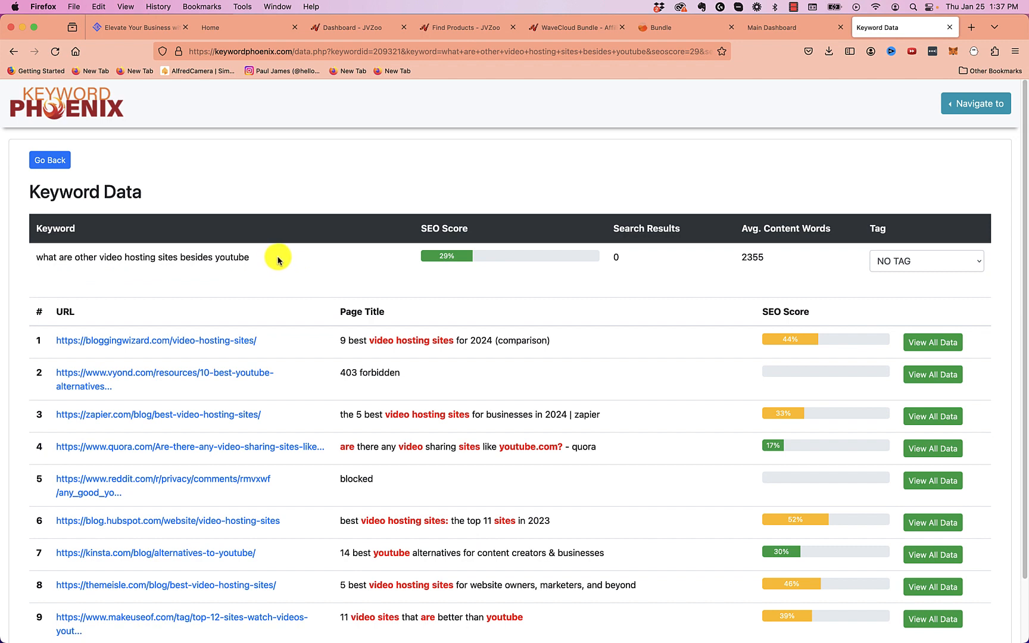
{"action": "double_click", "coordinate": [142, 257]}
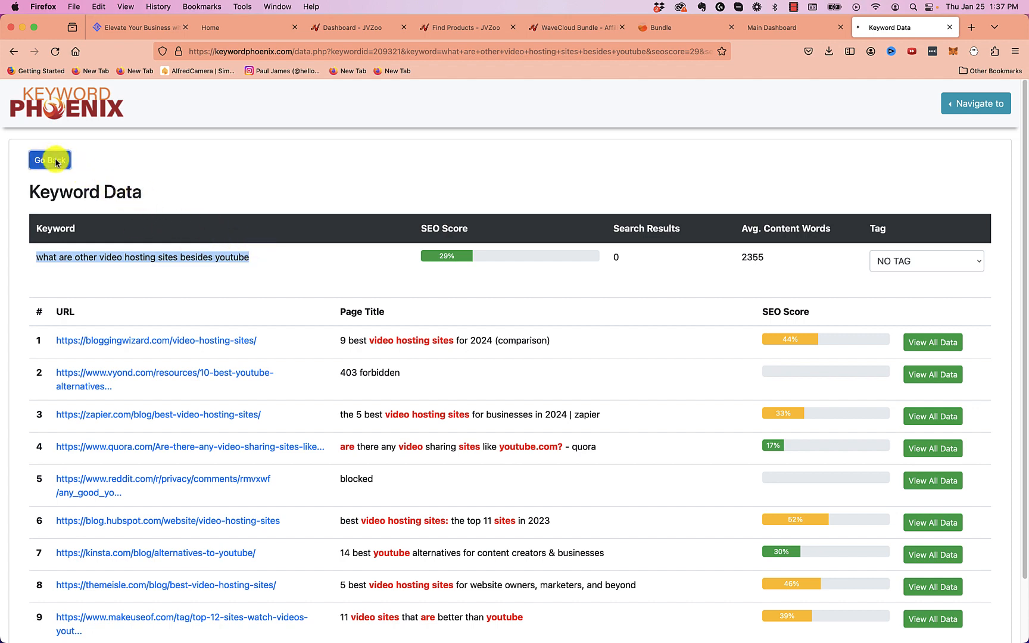
{"action": "left_click", "coordinate": [49, 160]}
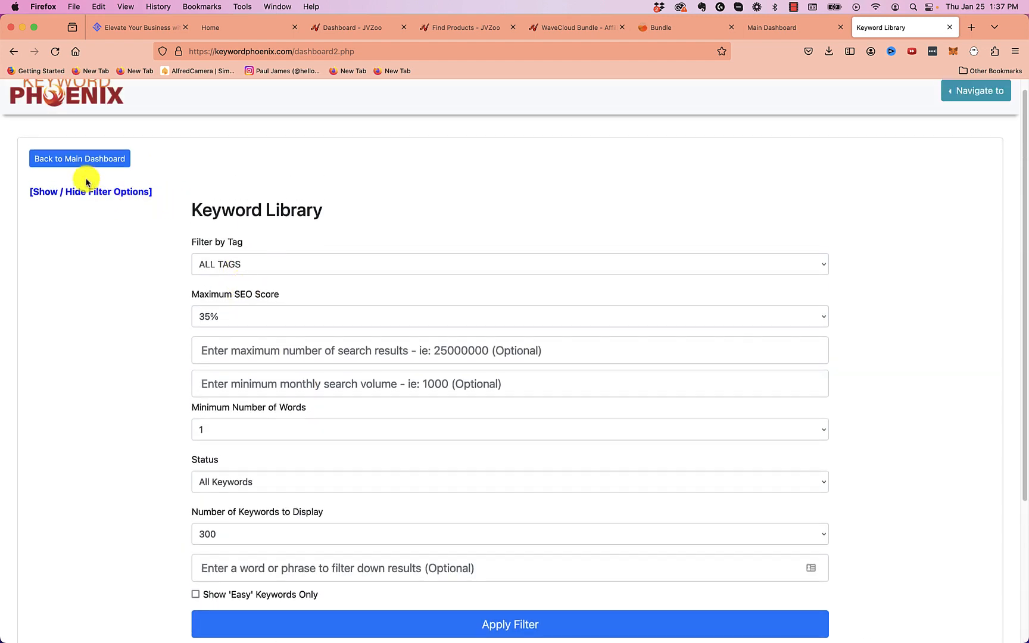
Return to the dashboard and list all video hosting suggestions with their 29% and 19% scores
{"action": "left_click", "coordinate": [79, 158]}
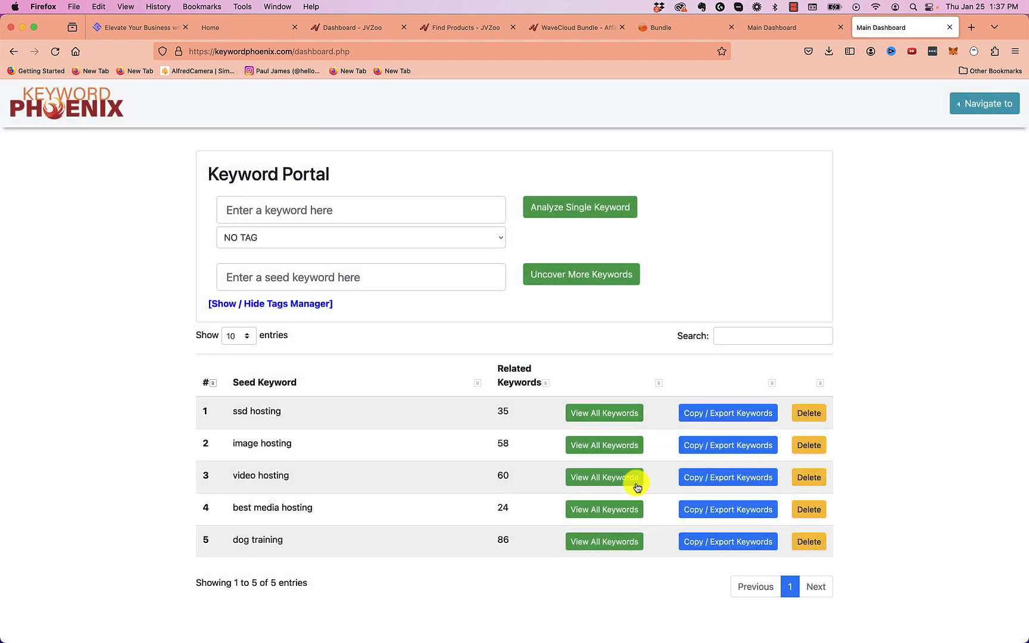
{"action": "left_click", "coordinate": [603, 477]}
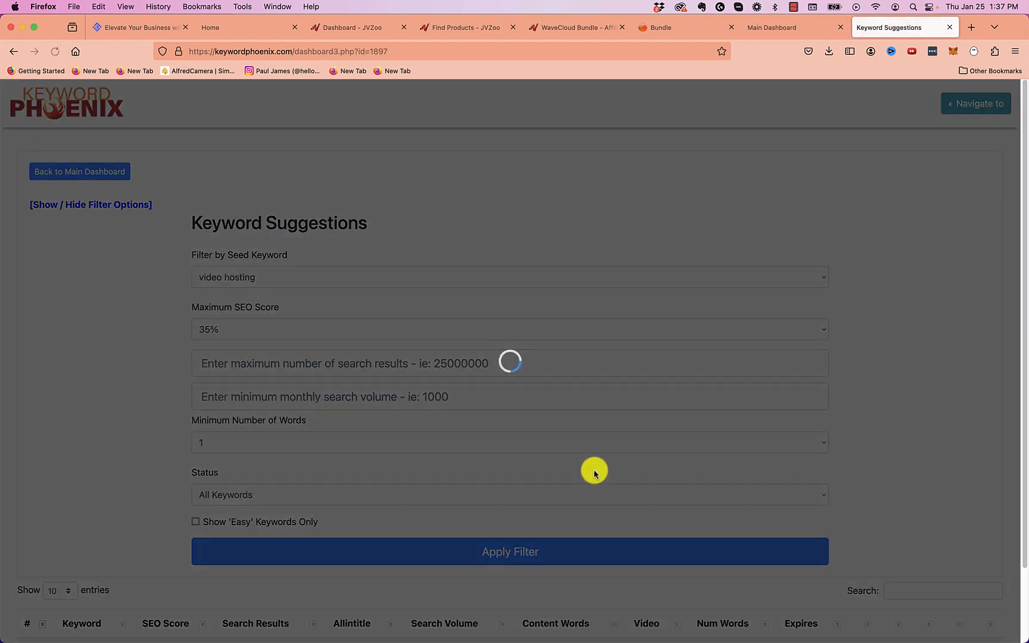
{"action": "scroll", "scroll_direction": "down", "scroll_amount": 3}
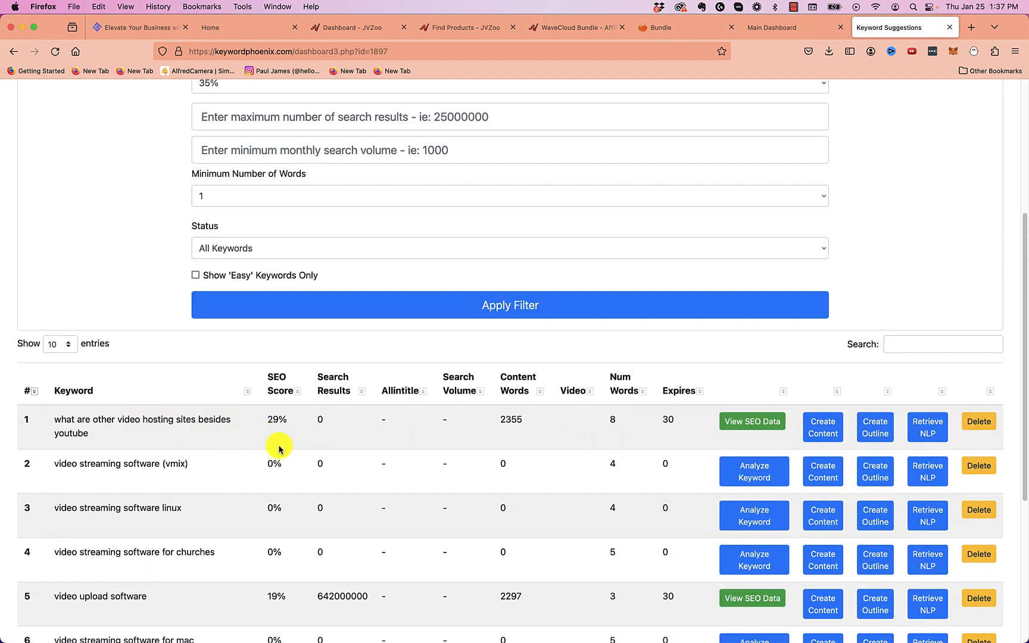
{"action": "scroll", "scroll_direction": "down", "scroll_amount": 3}
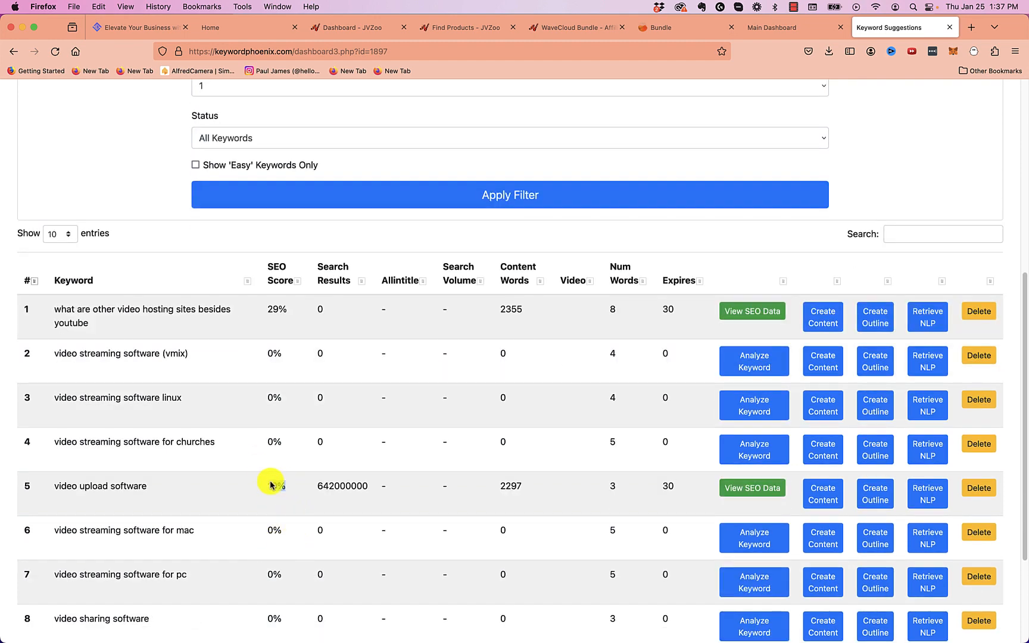
{"action": "double_click", "coordinate": [274, 486]}
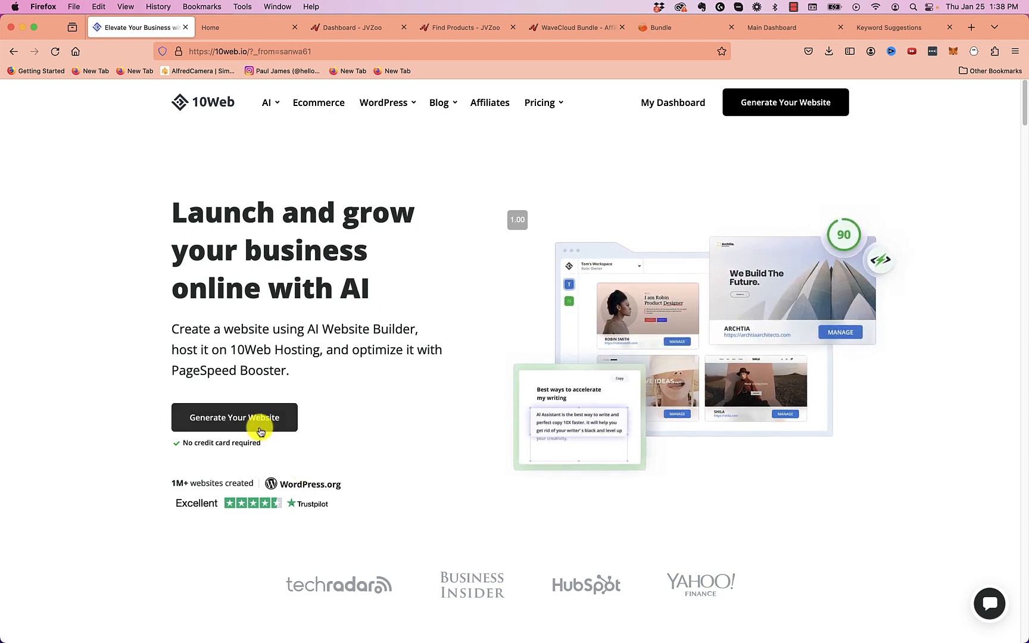
Open the Best Media Hosting Service site and scroll its post down to the conclusion
{"action": "left_click", "coordinate": [233, 417]}
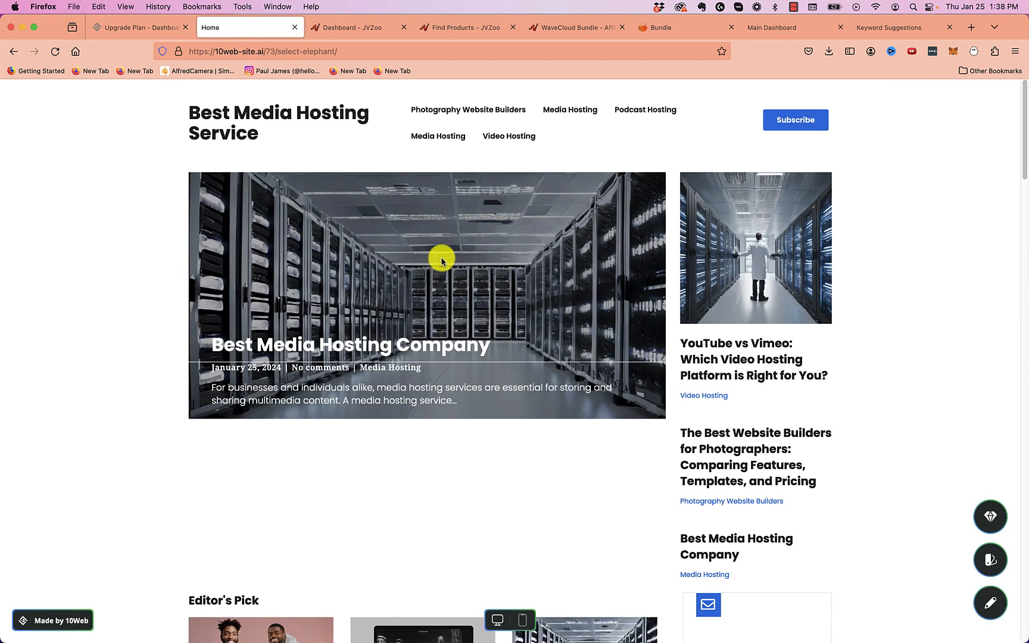
{"action": "scroll", "scroll_direction": "down", "scroll_amount": 3}
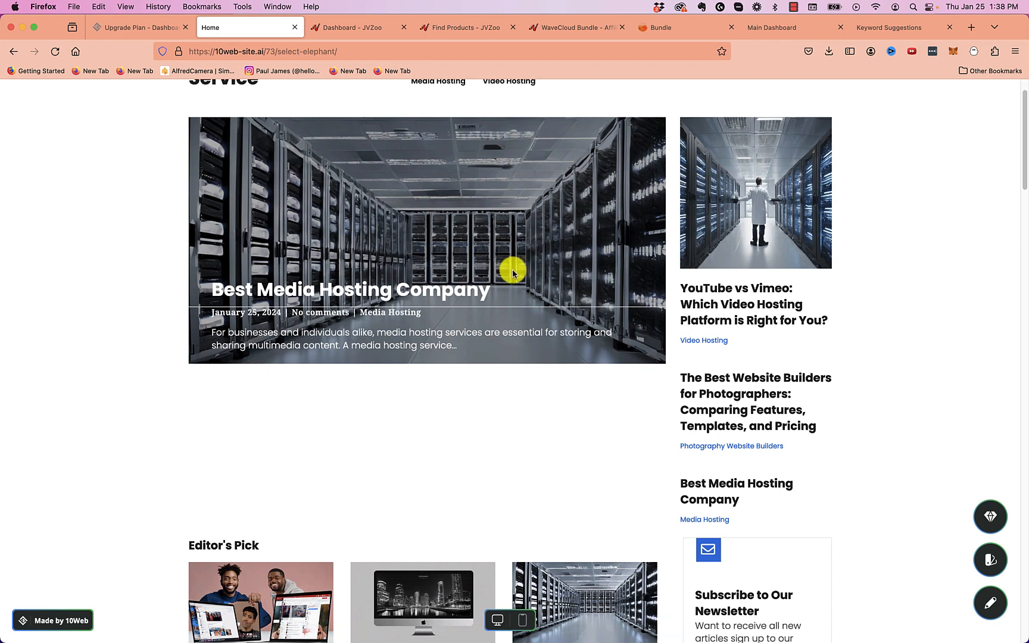
{"action": "scroll", "scroll_direction": "up", "scroll_amount": 3}
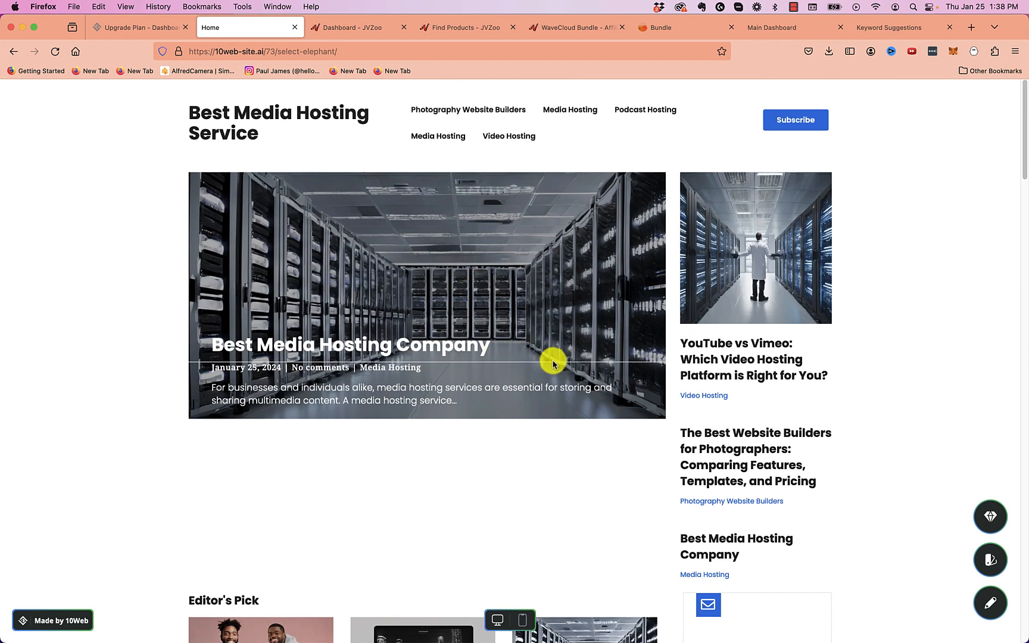
{"action": "mouse_move", "coordinate": [188, 122]}
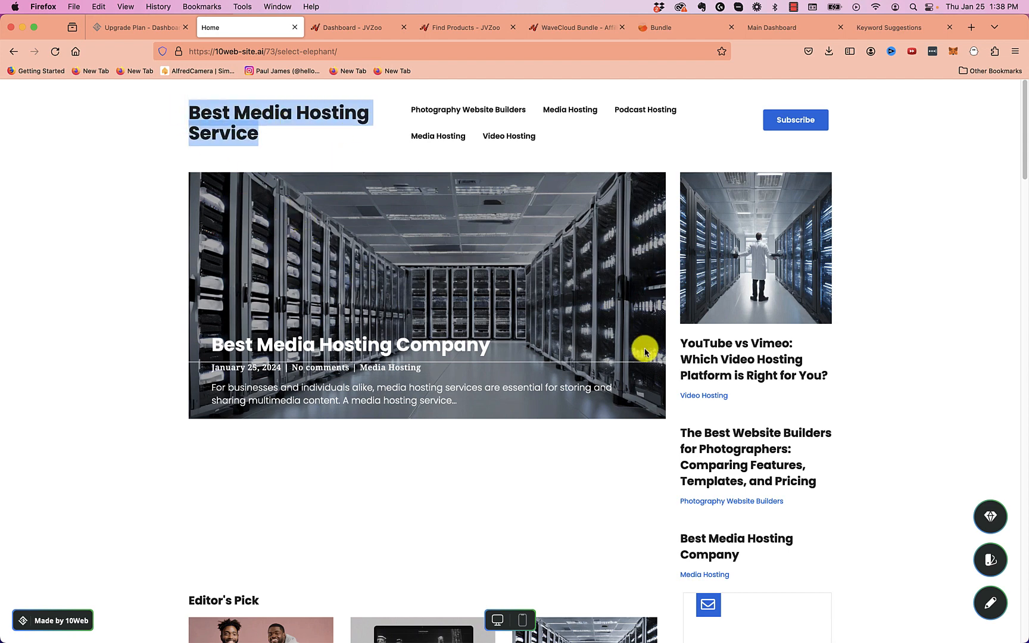
{"action": "mouse_move", "coordinate": [684, 313]}
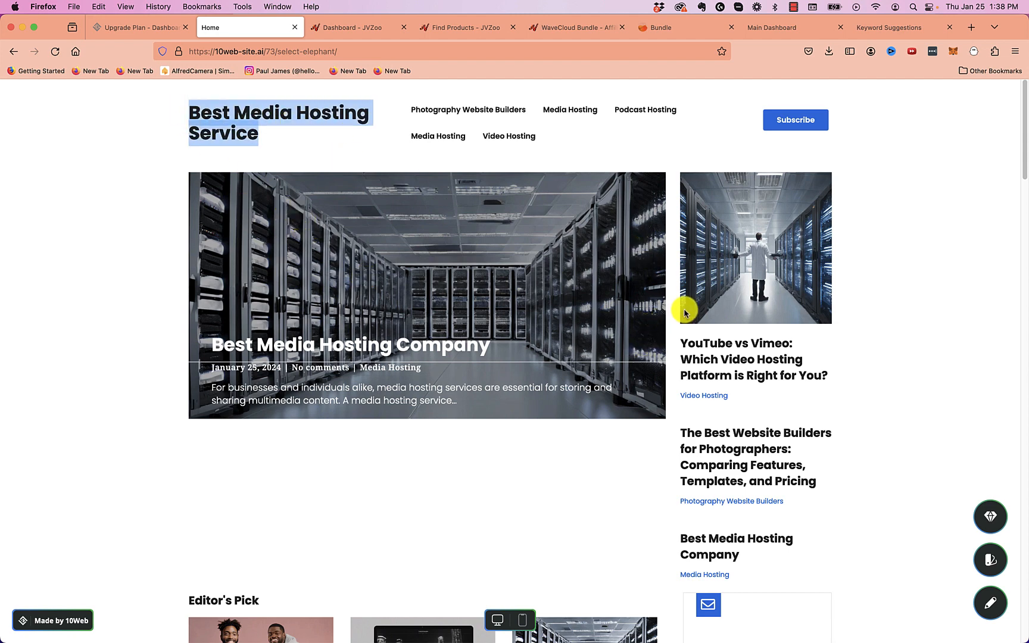
{"action": "scroll", "scroll_direction": "down", "scroll_amount": 3}
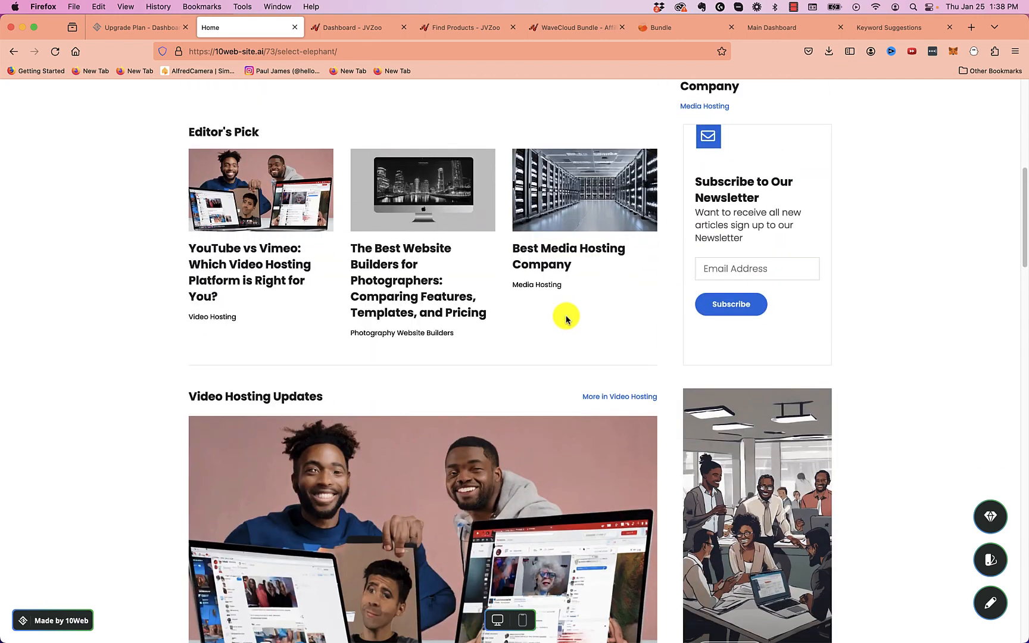
{"action": "scroll", "scroll_direction": "down", "scroll_amount": 3}
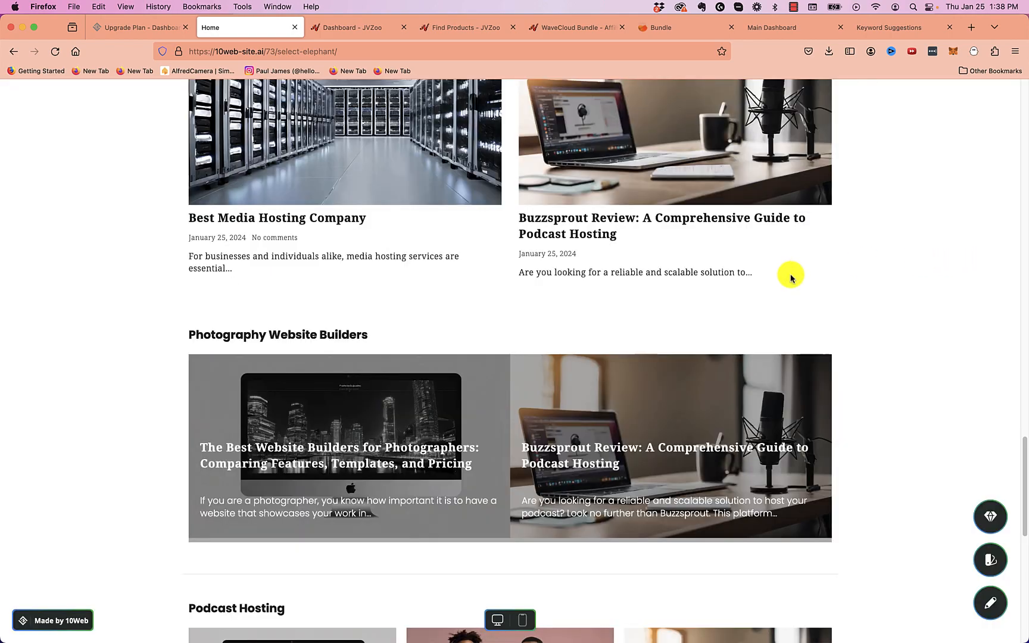
{"action": "scroll", "scroll_direction": "down", "scroll_amount": 3}
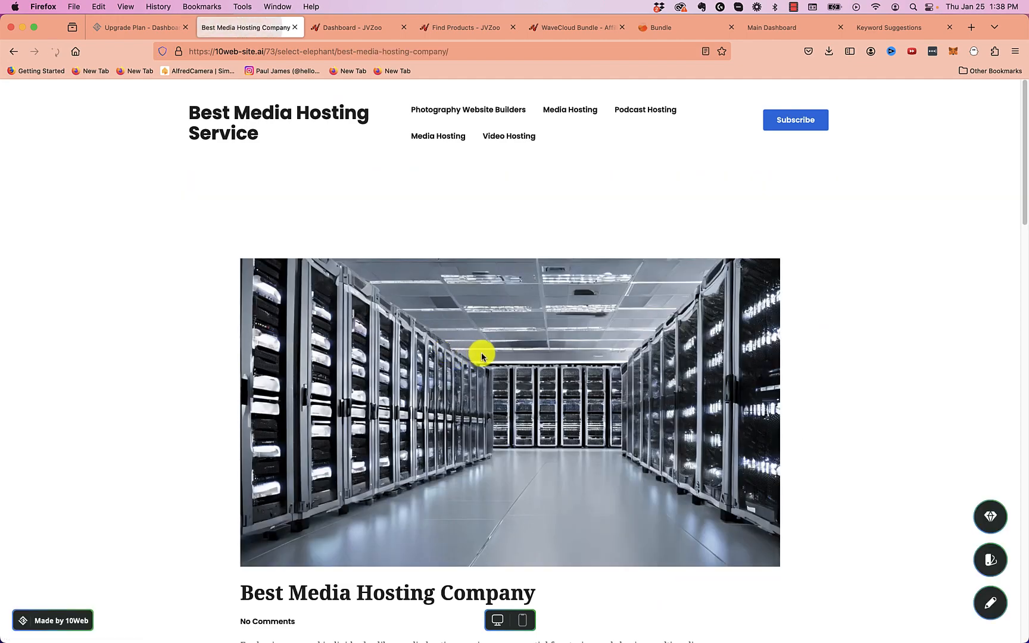
{"action": "scroll", "scroll_direction": "down", "scroll_amount": 3}
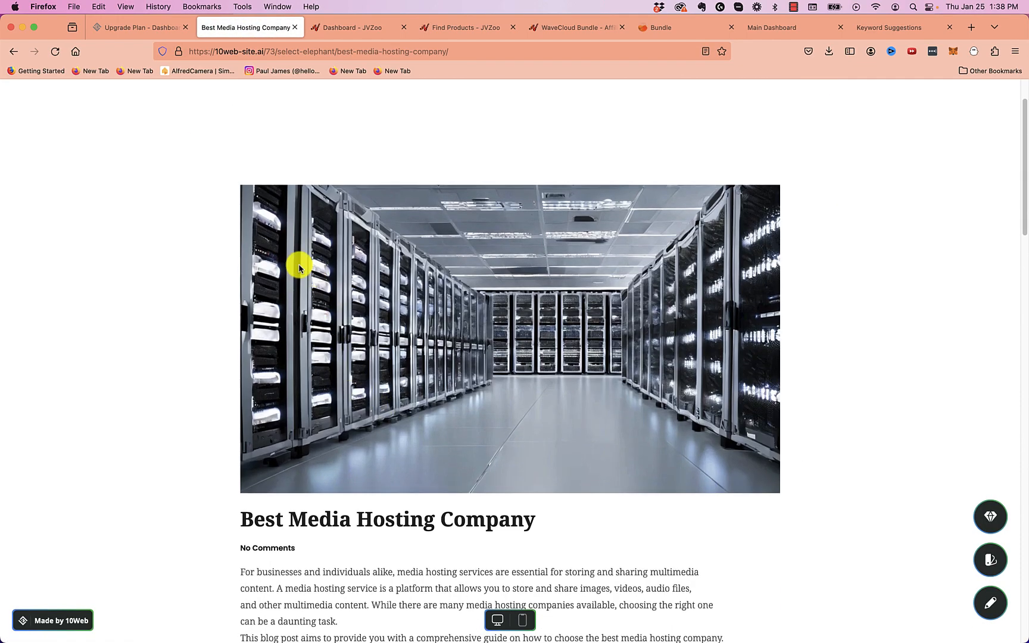
{"action": "scroll", "scroll_direction": "down", "scroll_amount": 3}
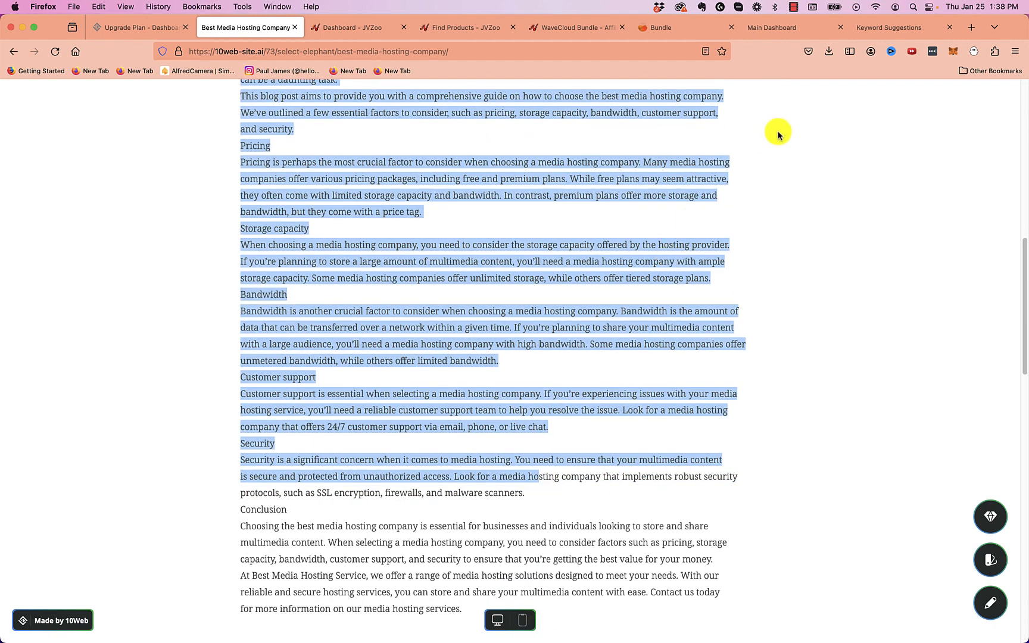
Start Create Content for the first keyword and return to the suggestions while it generates
{"action": "left_click", "coordinate": [890, 27]}
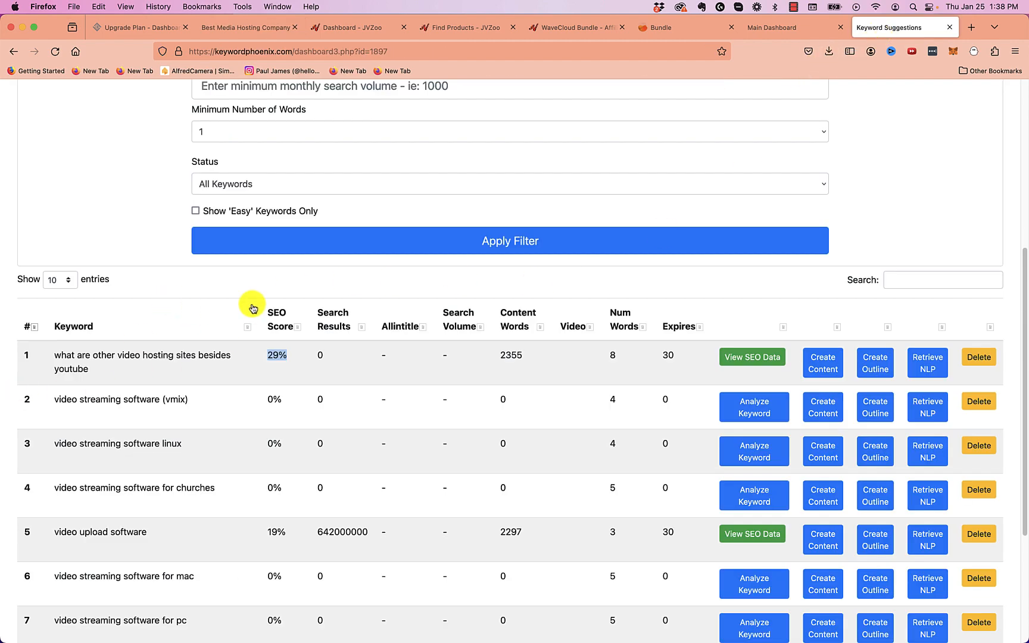
{"action": "mouse_move", "coordinate": [313, 288]}
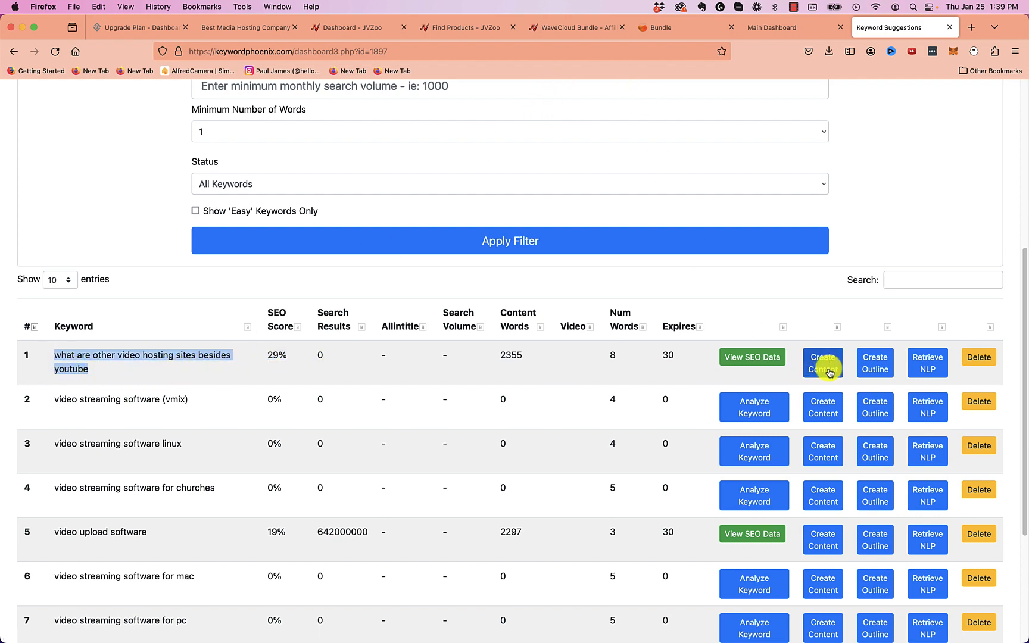
{"action": "left_click", "coordinate": [822, 363]}
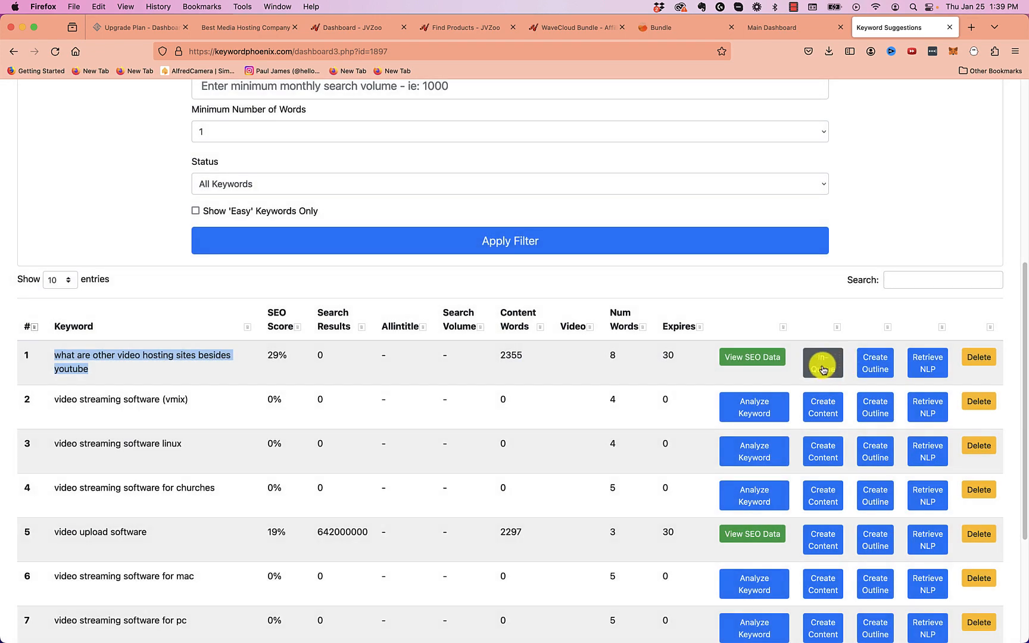
{"action": "left_click", "coordinate": [137, 28]}
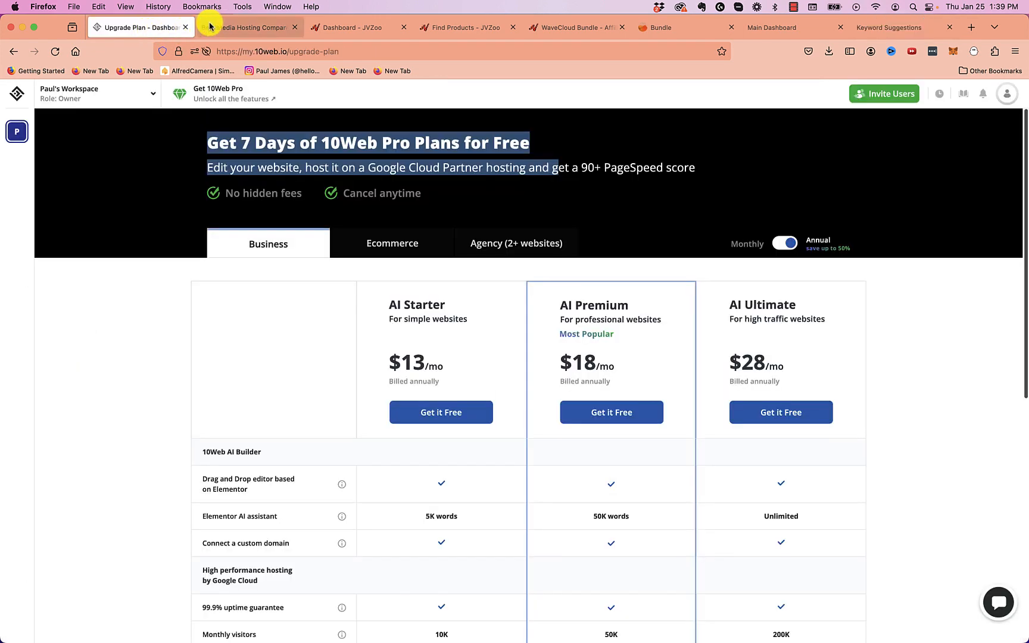
{"action": "left_click", "coordinate": [247, 27]}
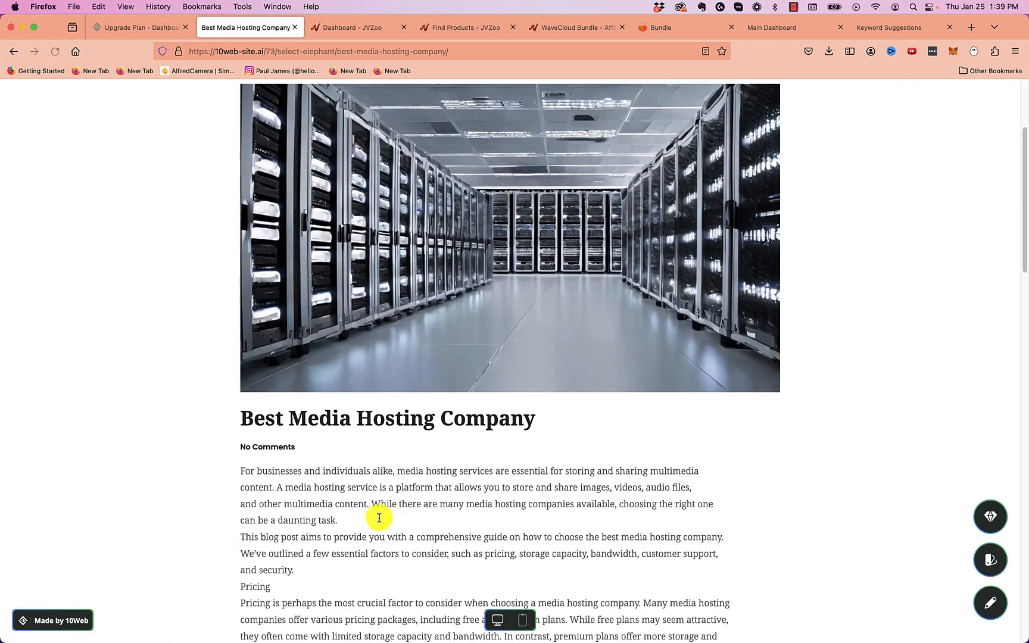
{"action": "left_click", "coordinate": [774, 27]}
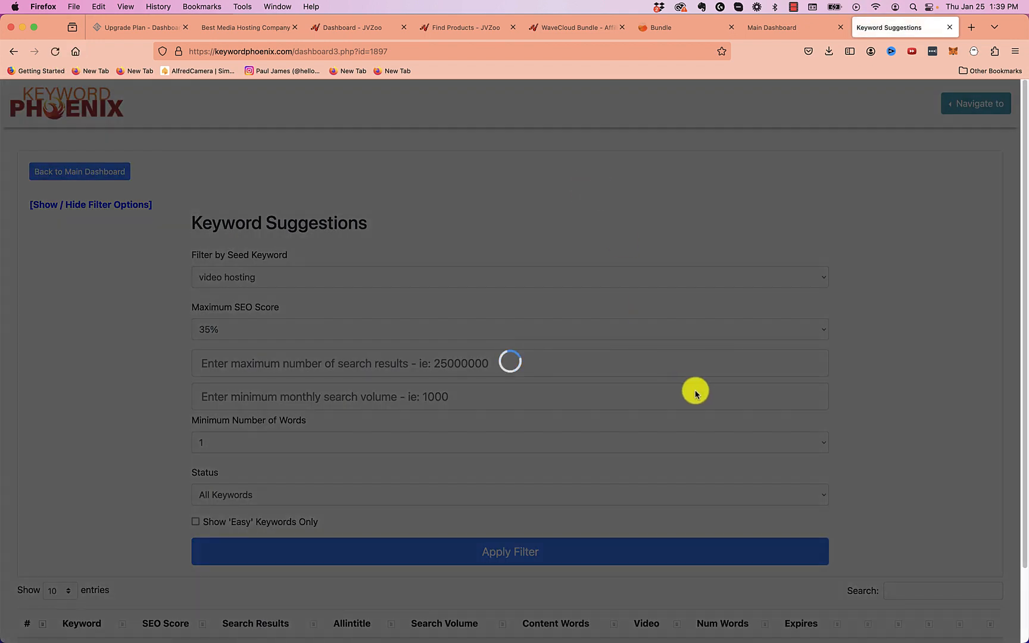
{"action": "scroll", "scroll_direction": "down", "scroll_amount": 3}
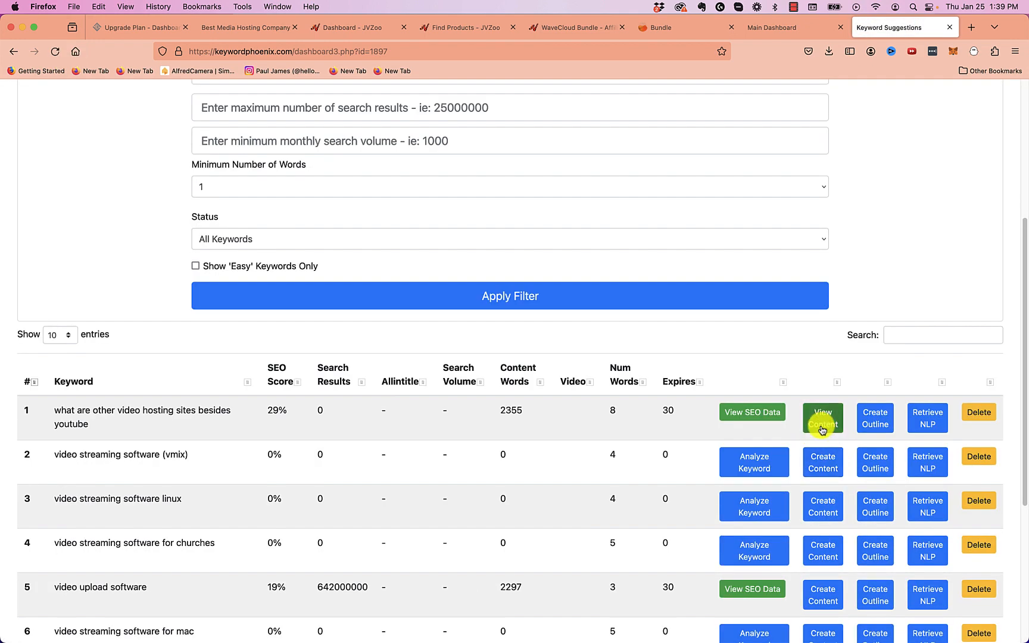
Scroll through the 493-word generated article, then return to JVZoo's WaveCloud Bundle affiliate page
{"action": "left_click", "coordinate": [822, 418]}
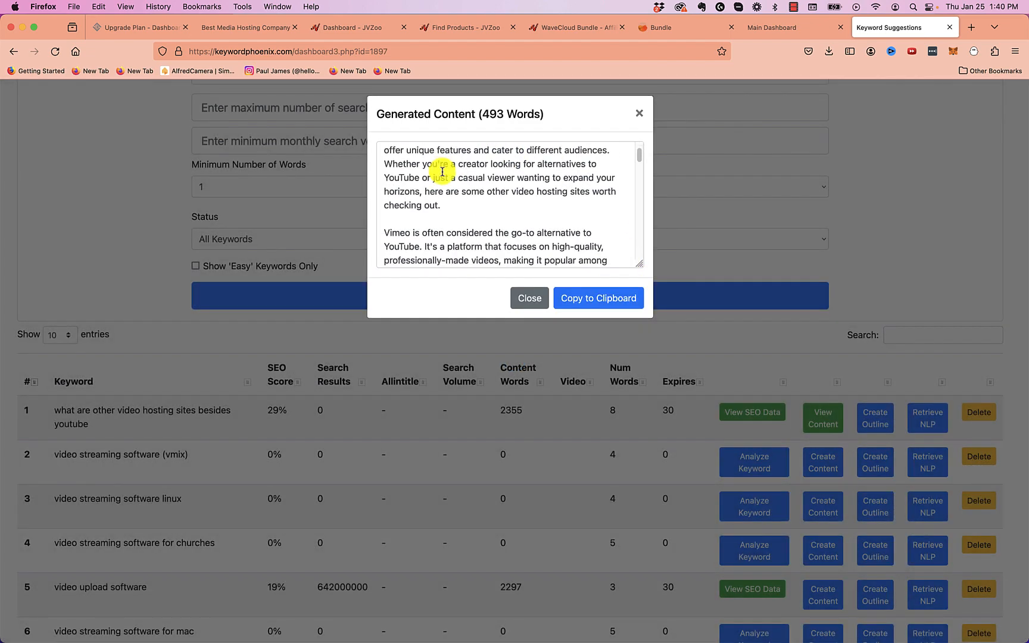
{"action": "scroll", "scroll_direction": "down", "scroll_amount": 3}
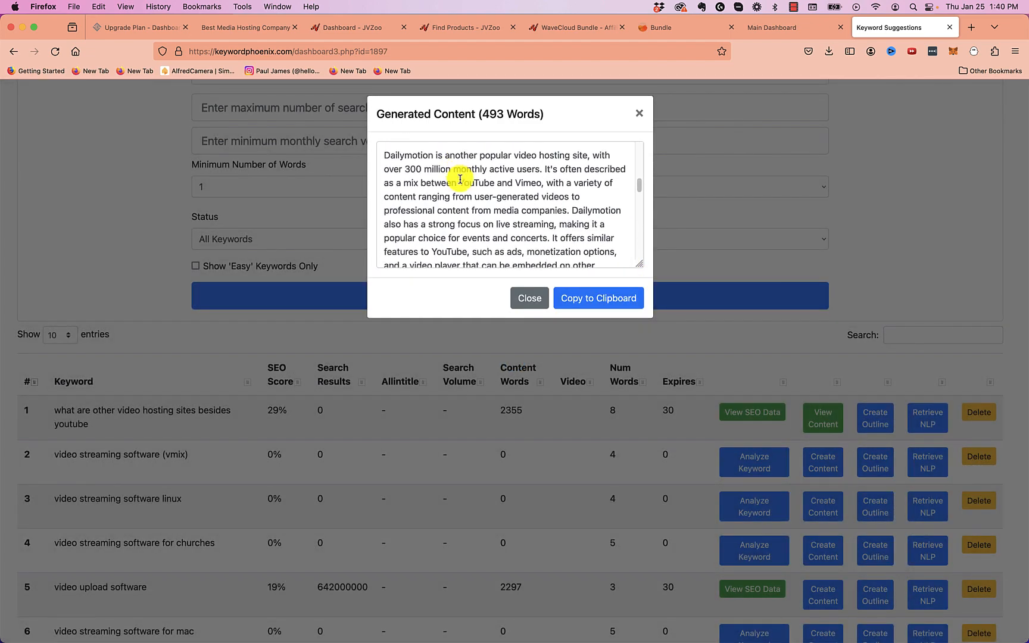
{"action": "scroll", "scroll_direction": "down", "scroll_amount": 3}
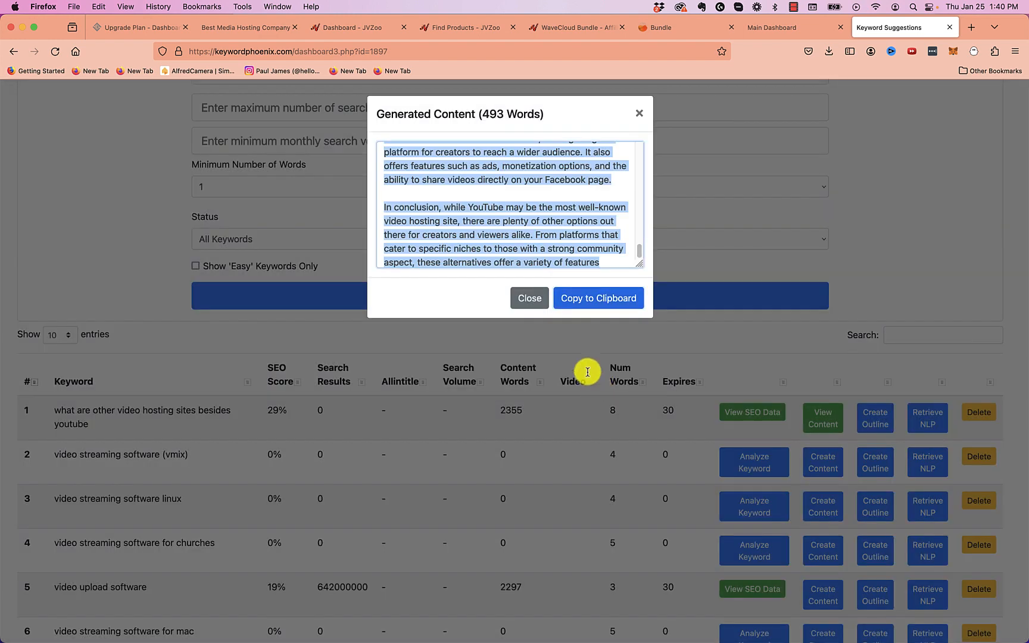
{"action": "left_click", "coordinate": [249, 27]}
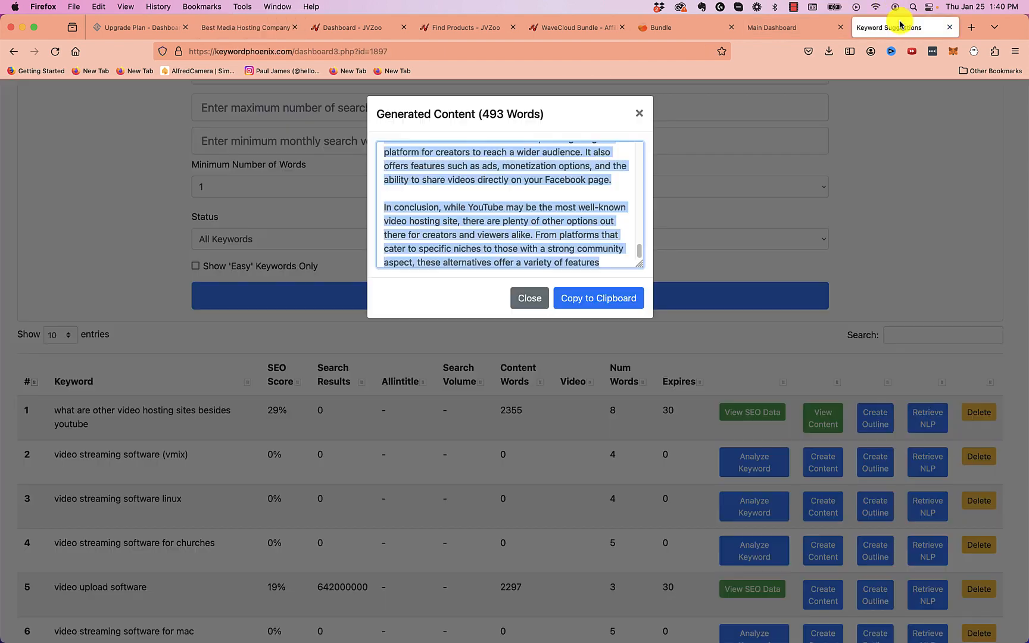
{"action": "left_click", "coordinate": [246, 28]}
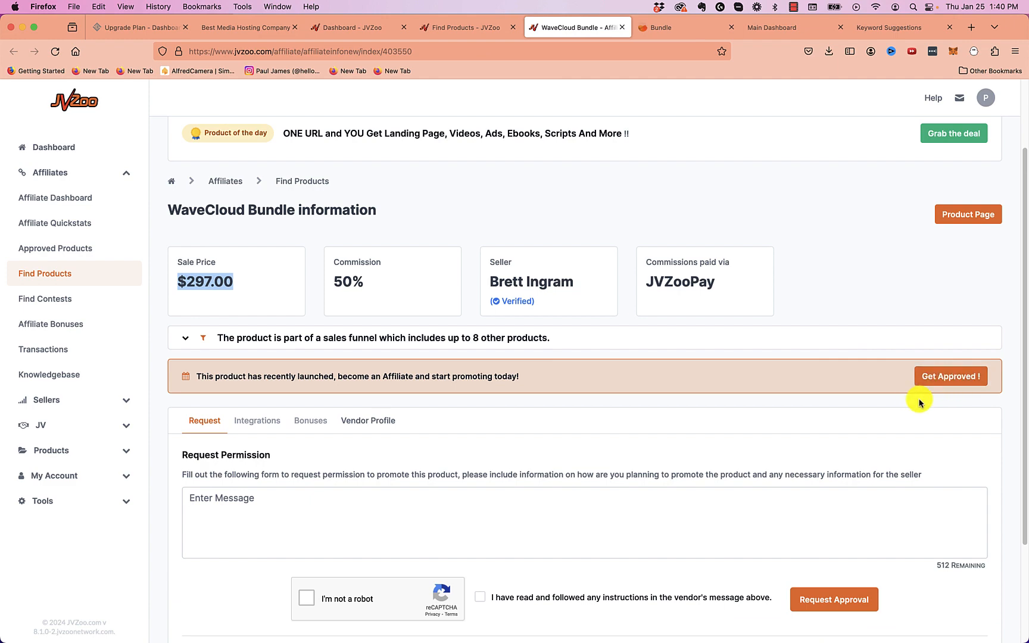
Pass the media hosting blog post and scroll WaveCloud's bundle page to the $297 offer
{"action": "left_click", "coordinate": [248, 27]}
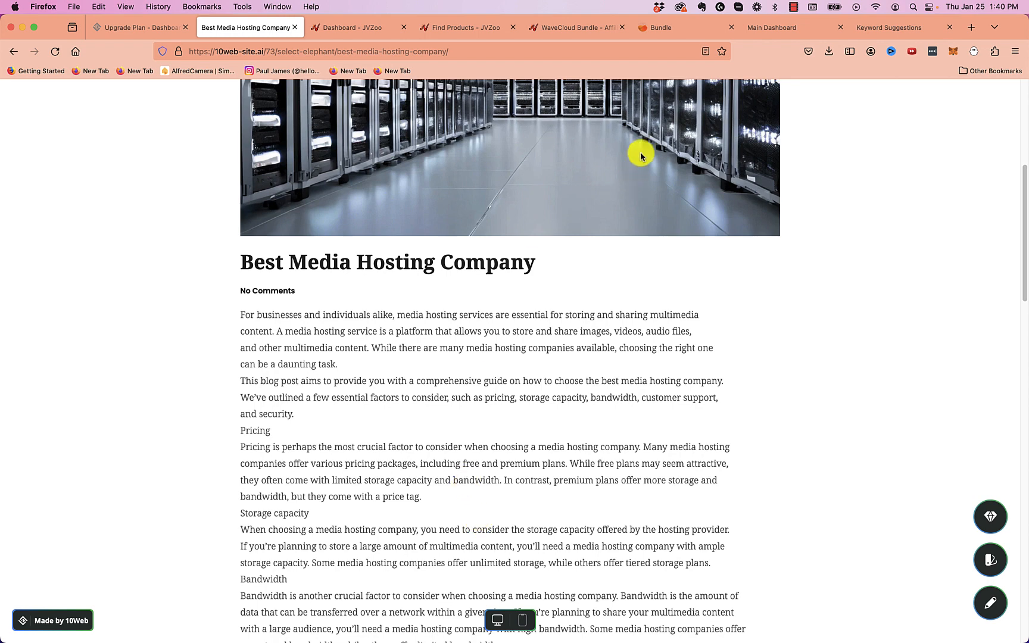
{"action": "left_click", "coordinate": [682, 27]}
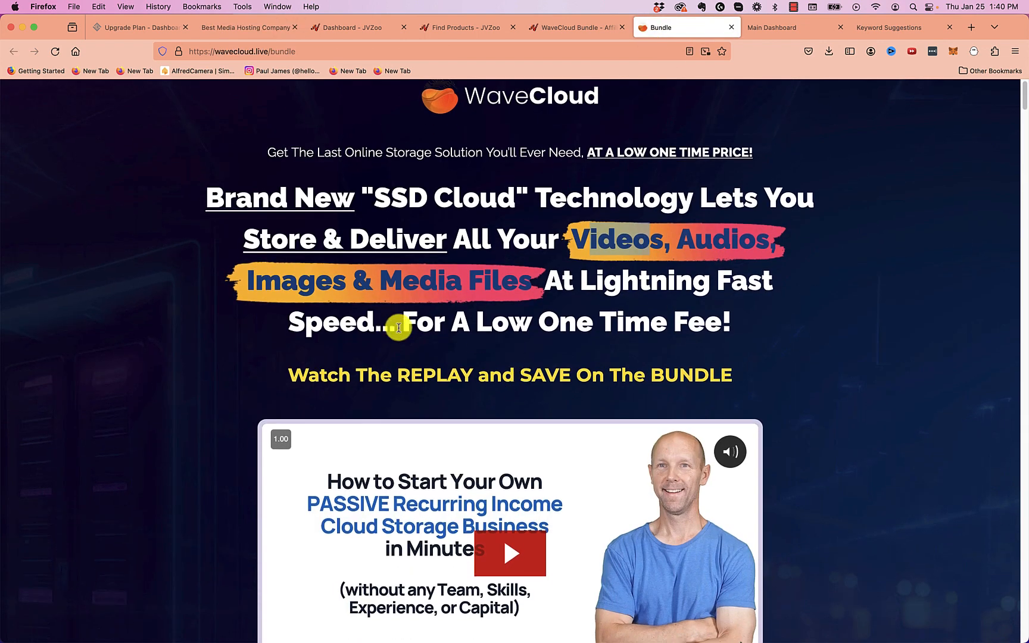
{"action": "scroll", "scroll_direction": "down", "scroll_amount": 3}
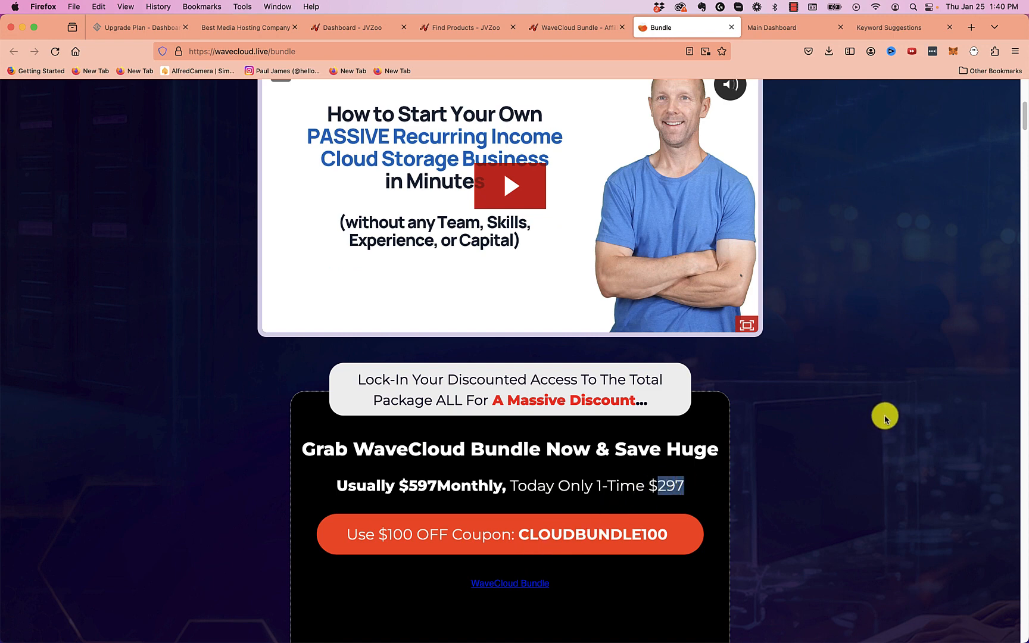
{"action": "mouse_move", "coordinate": [825, 446]}
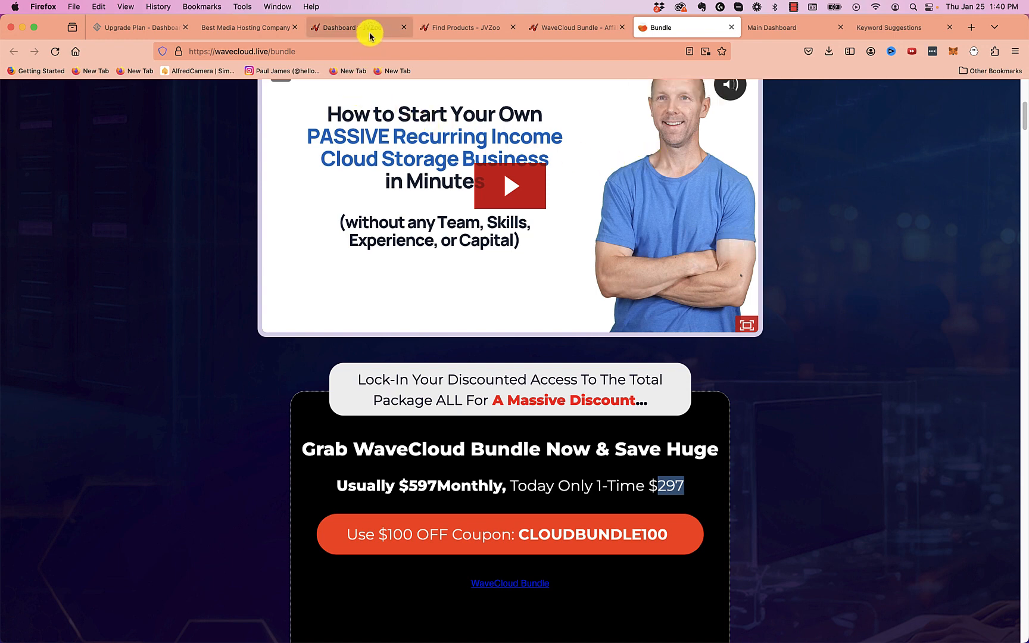
View the JVZoo dashboard showing $336.50 earnings today and $673.00 gross revenue
{"action": "left_click", "coordinate": [334, 27]}
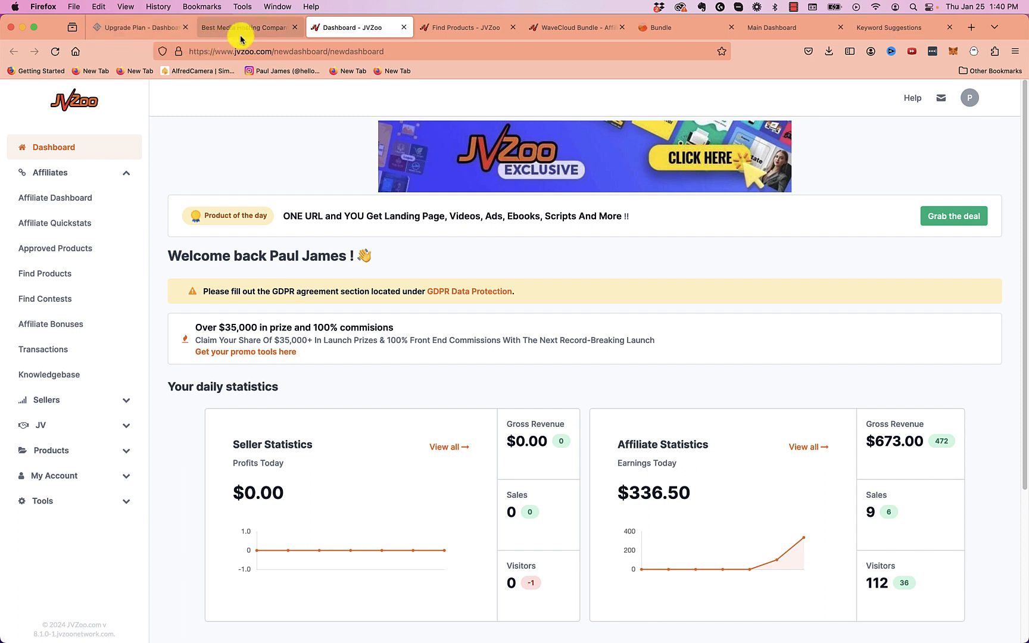
{"action": "mouse_move", "coordinate": [248, 27]}
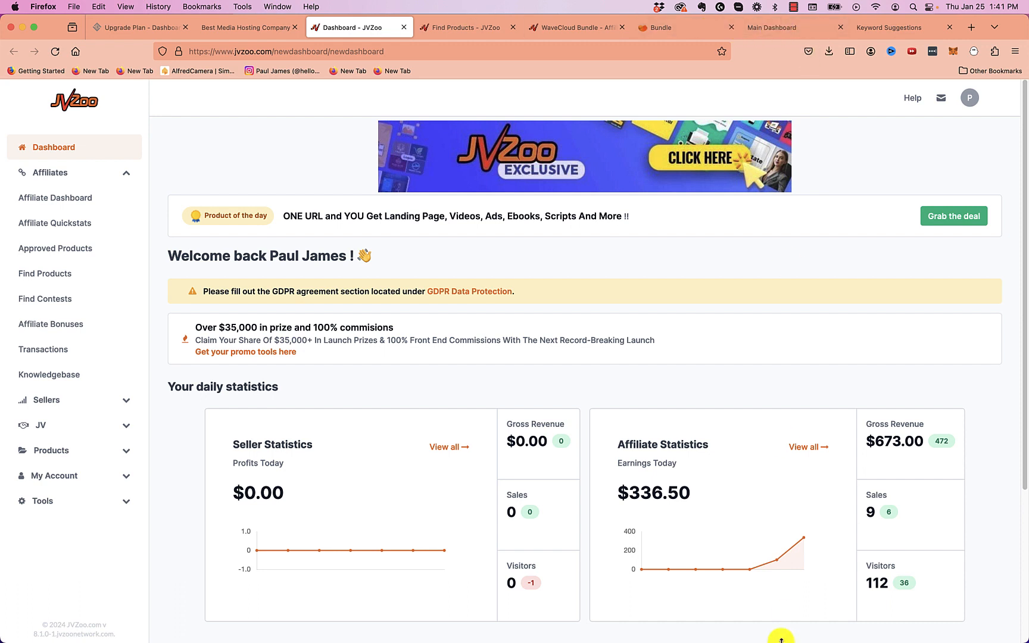
{"action": "mouse_move", "coordinate": [191, 108]}
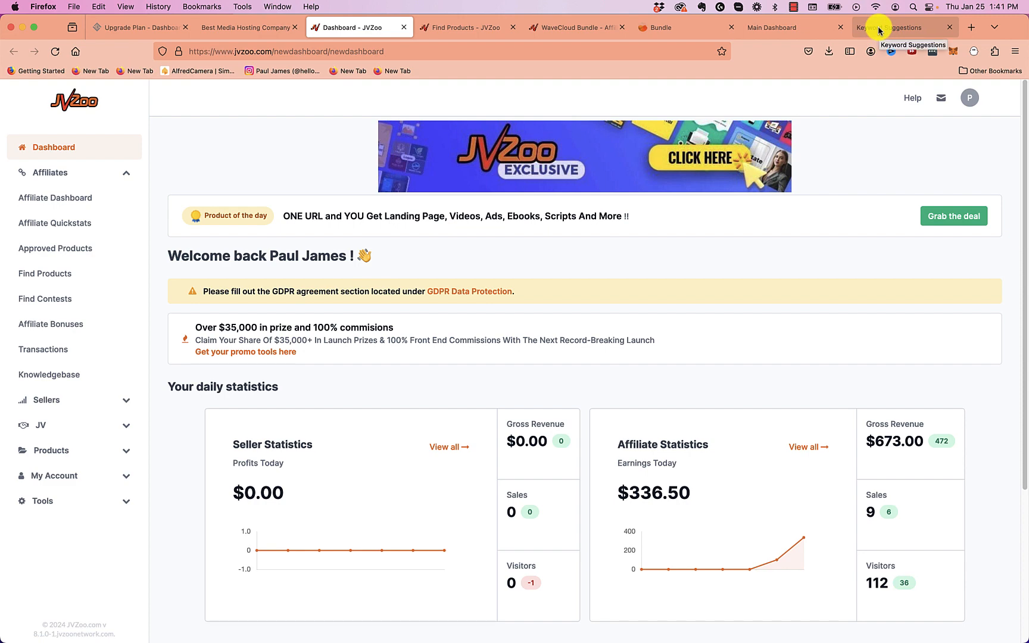
Return to the Keyword Phoenix keyword portal listing ssd hosting and video hosting seeds
{"action": "left_click", "coordinate": [771, 27]}
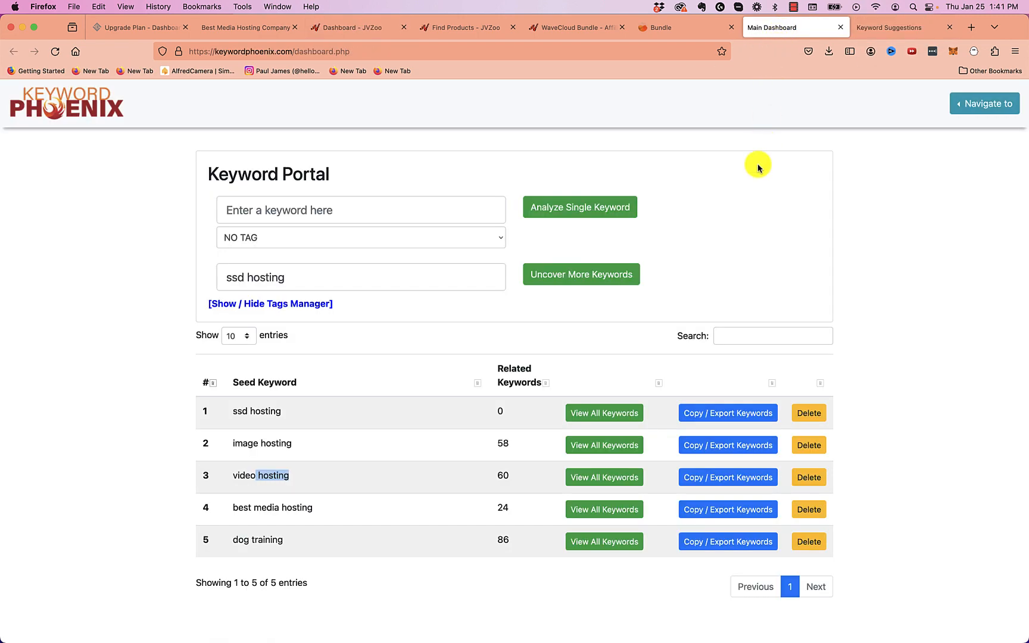
{"action": "mouse_move", "coordinate": [372, 275]}
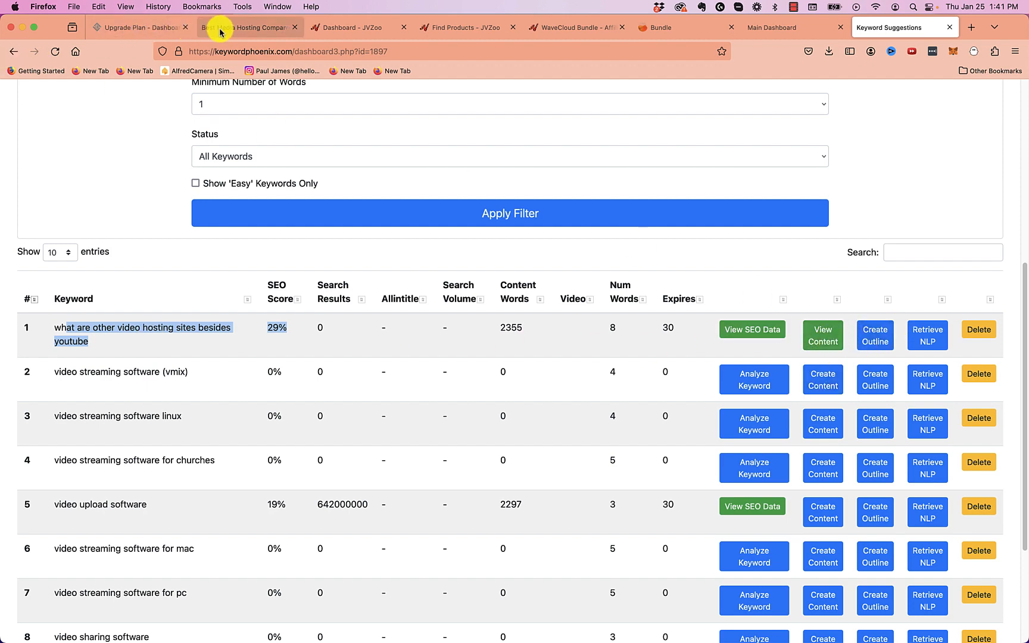
Scroll the Best Media Hosting Company post, then show WaveCloud's $297 bundle page
{"action": "left_click", "coordinate": [249, 27]}
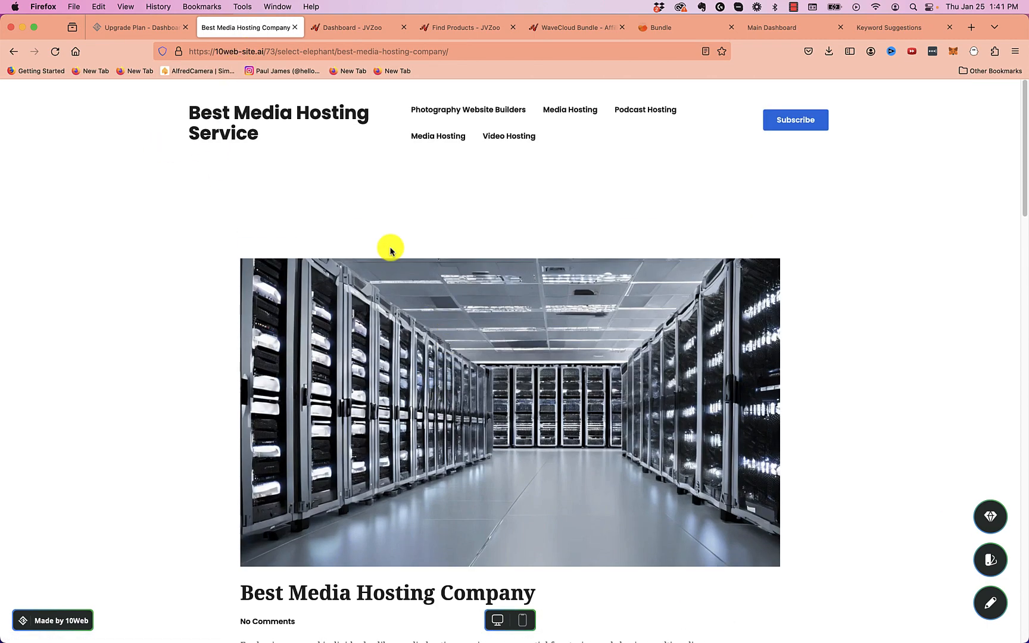
{"action": "scroll", "scroll_direction": "down", "scroll_amount": 3}
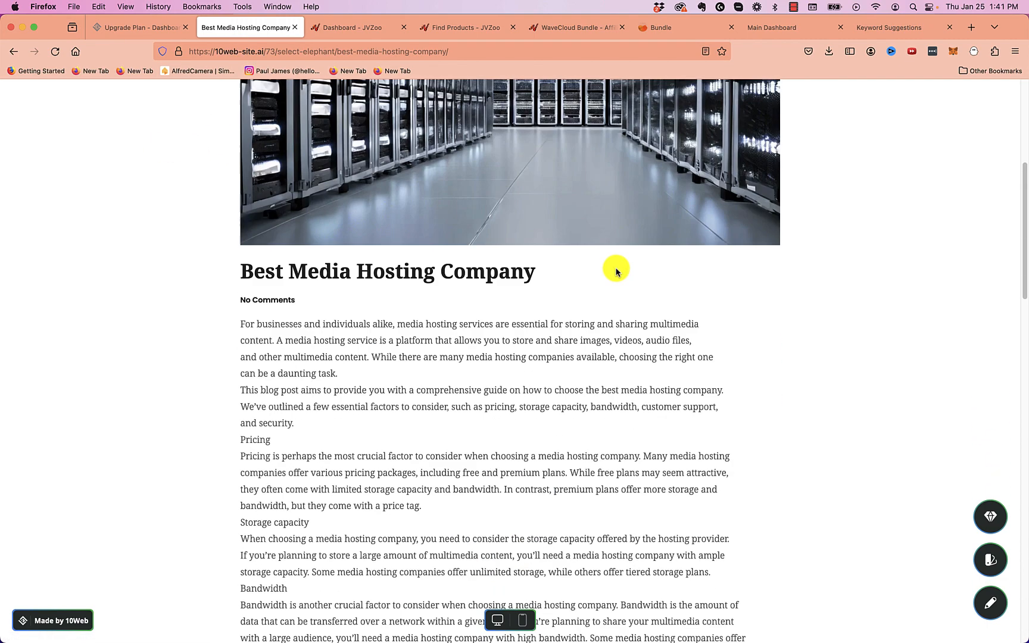
{"action": "scroll", "scroll_direction": "down", "scroll_amount": 3}
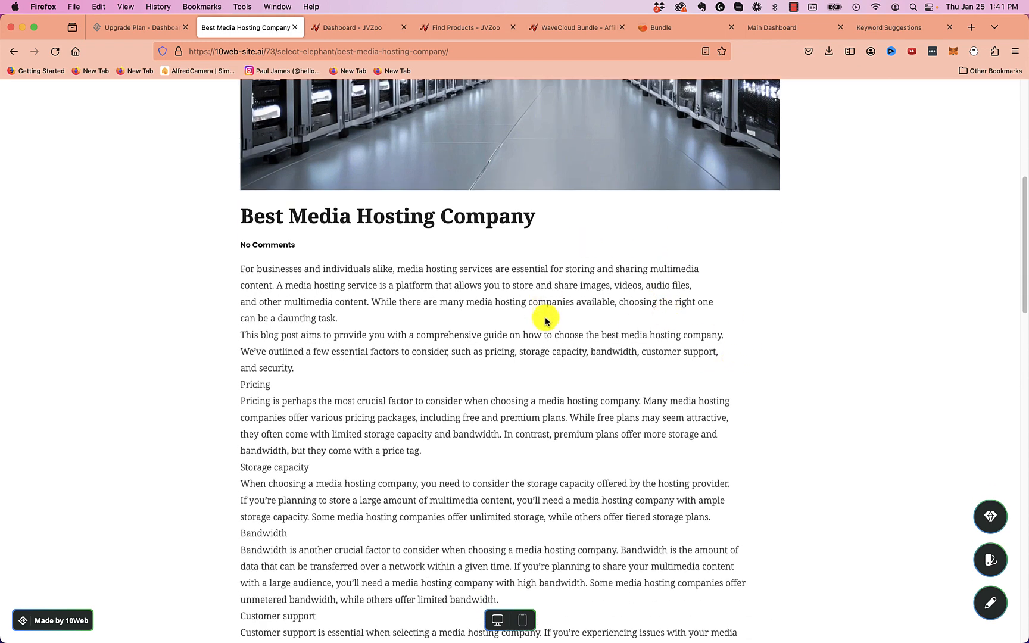
{"action": "left_click", "coordinate": [462, 28]}
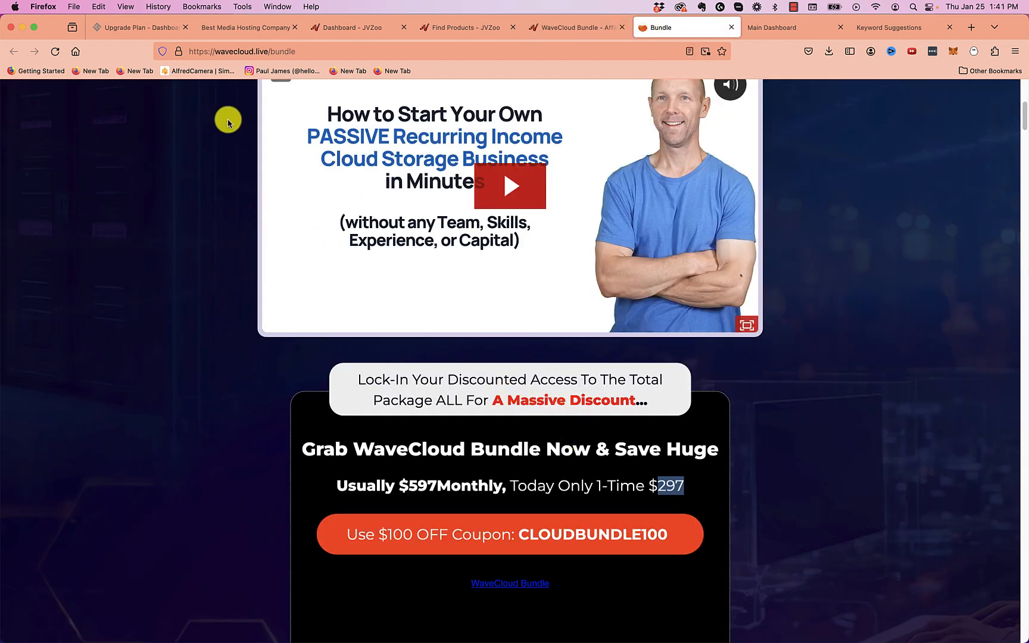
{"action": "mouse_move", "coordinate": [257, 137]}
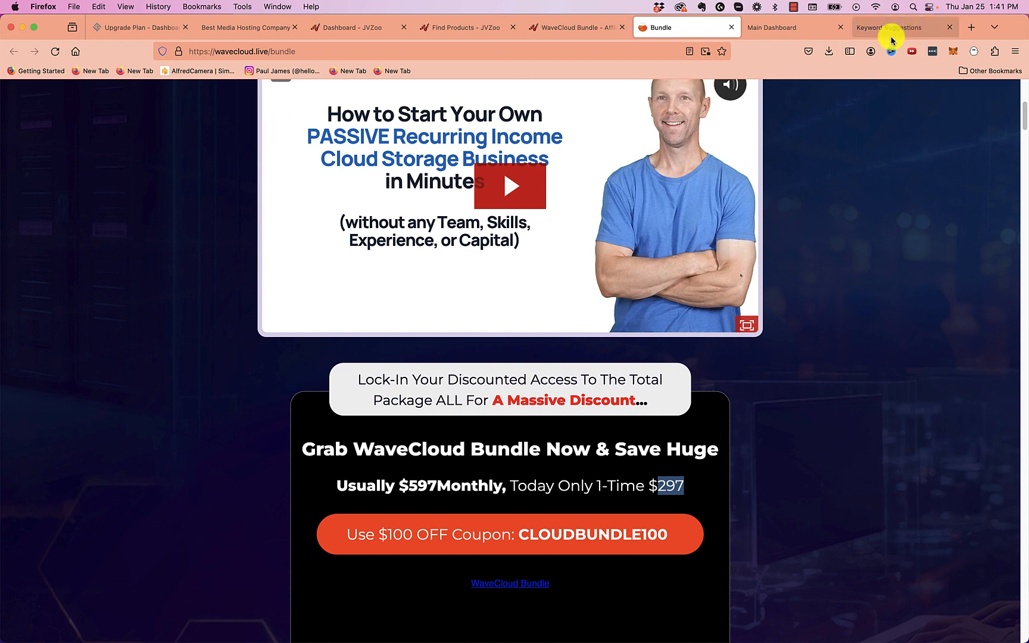
{"action": "mouse_move", "coordinate": [889, 30]}
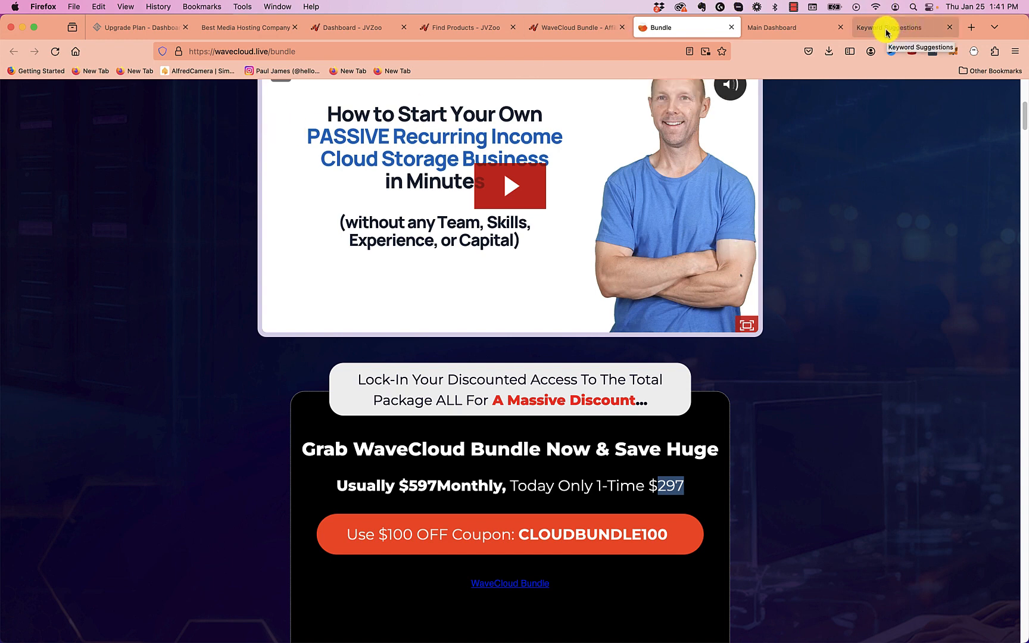